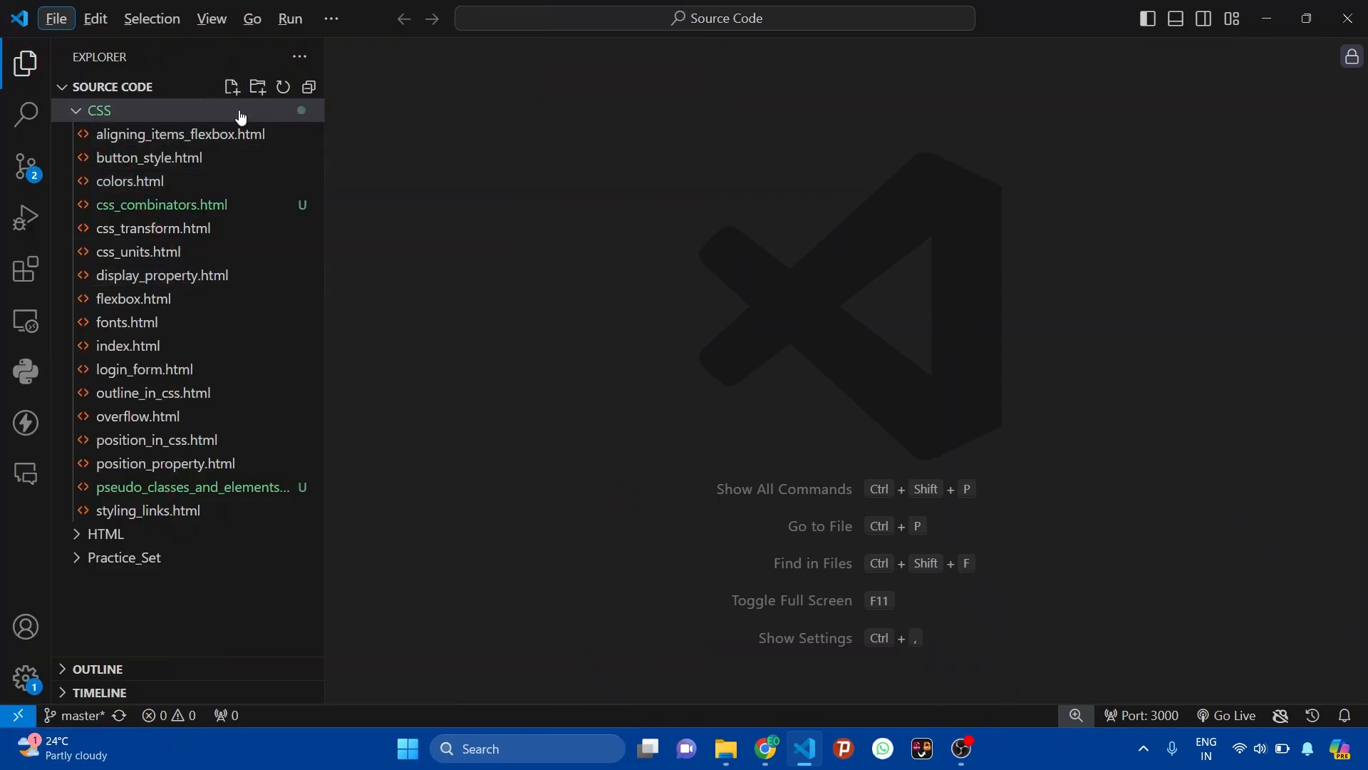
Step: Add a new file named grid_layout_css.html to the CSS folder
{"action": "left_click", "coordinate": [231, 86]}
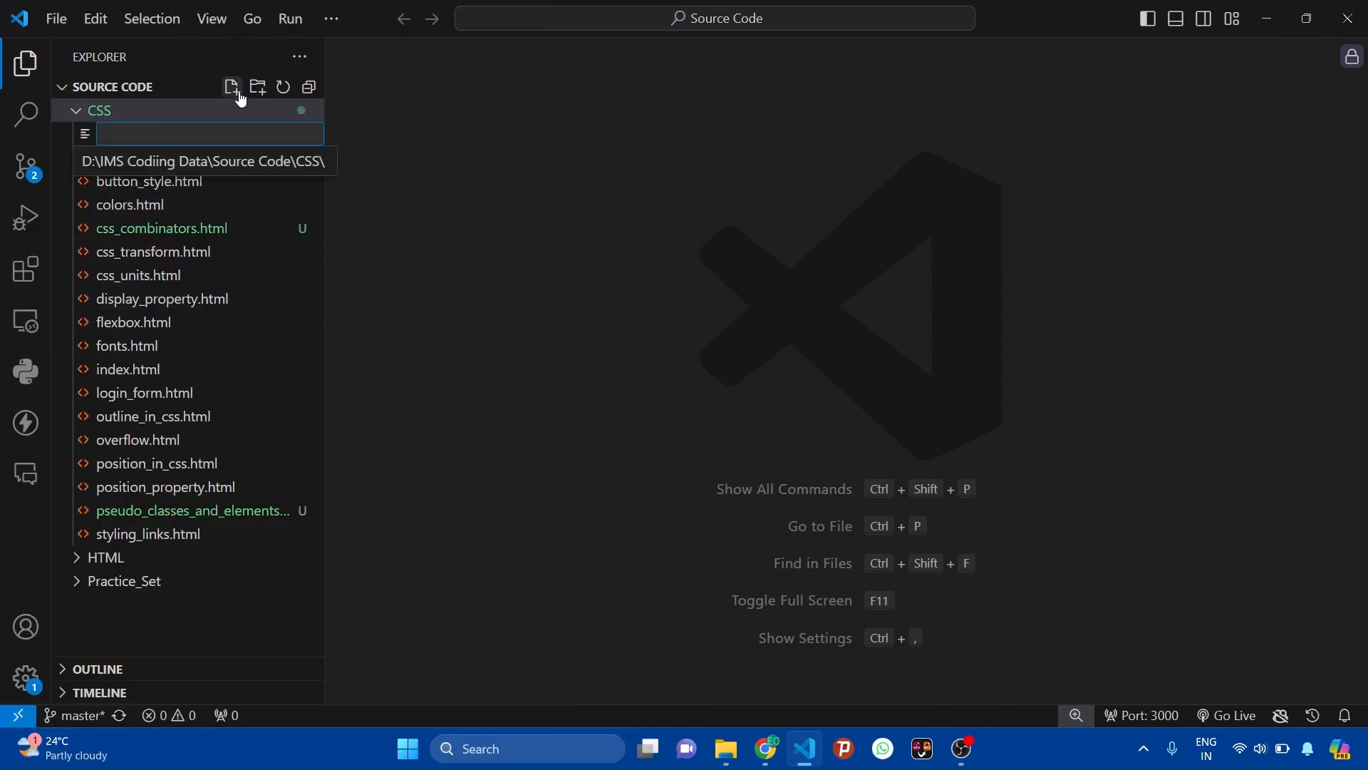
{"action": "type", "text": "grid_l"}
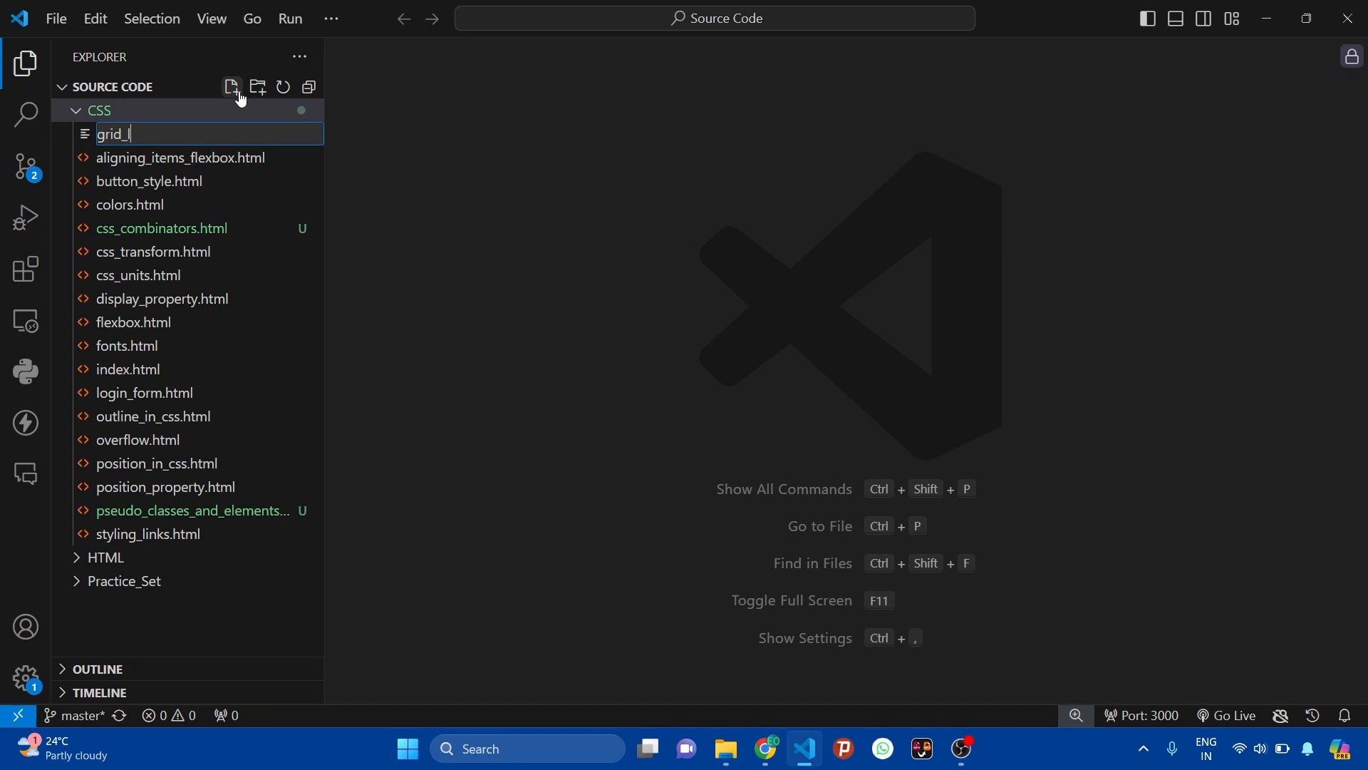
{"action": "type", "text": "ayout"}
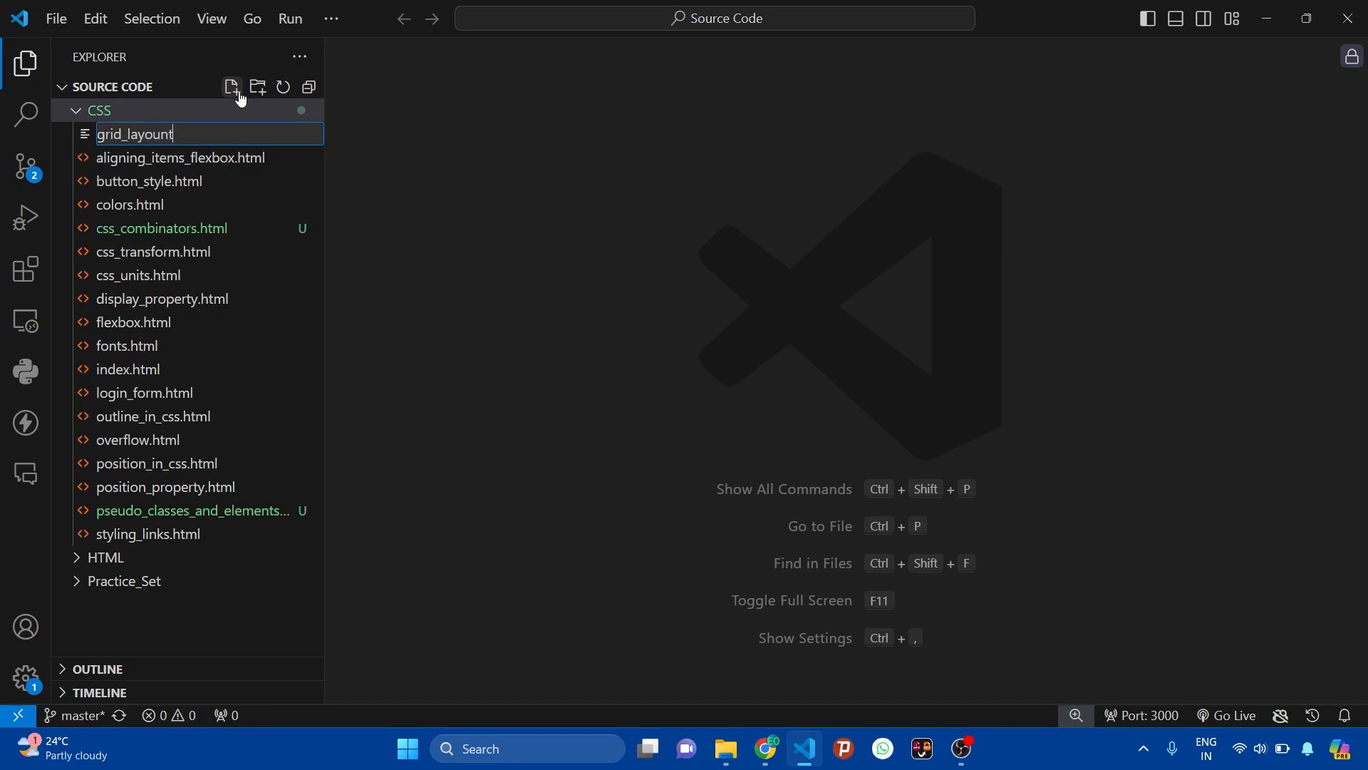
{"action": "type", "text": "_css.htm"}
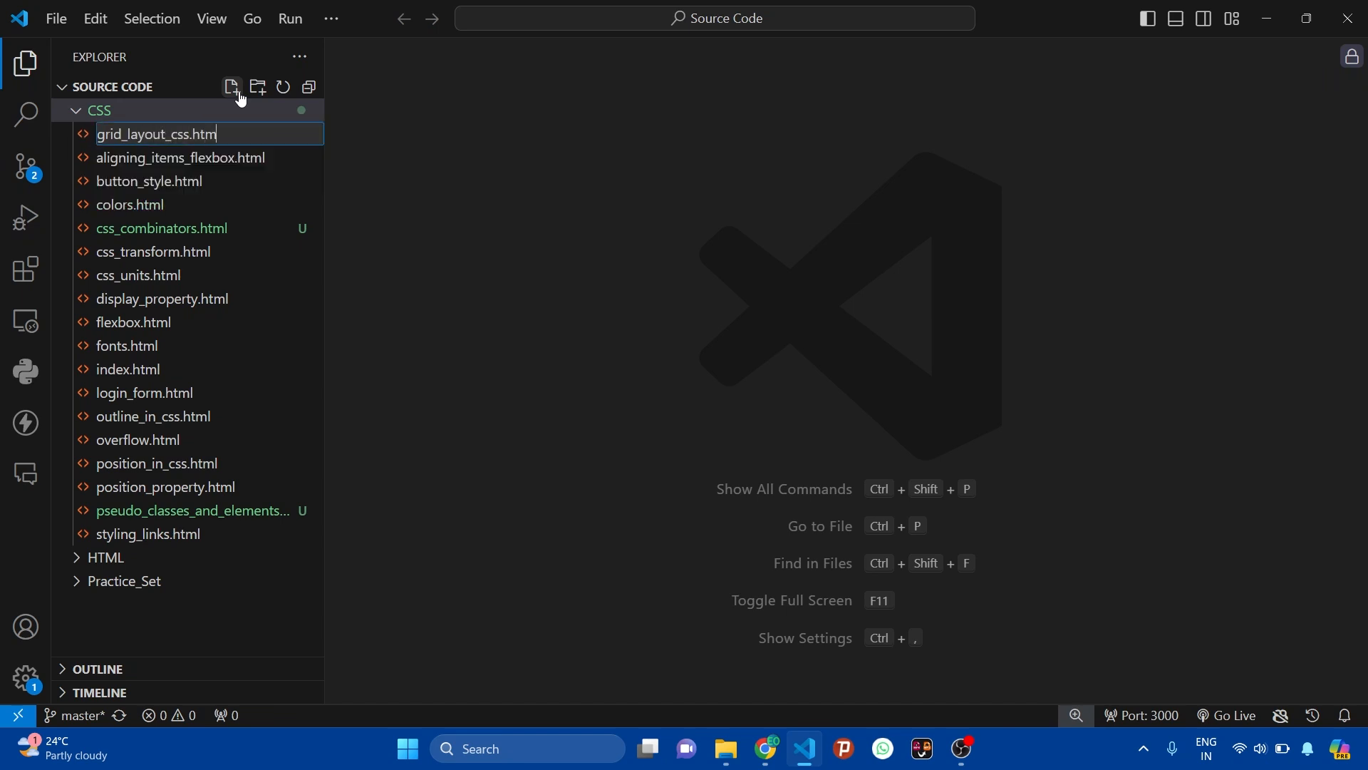
{"action": "key", "text": "Enter"}
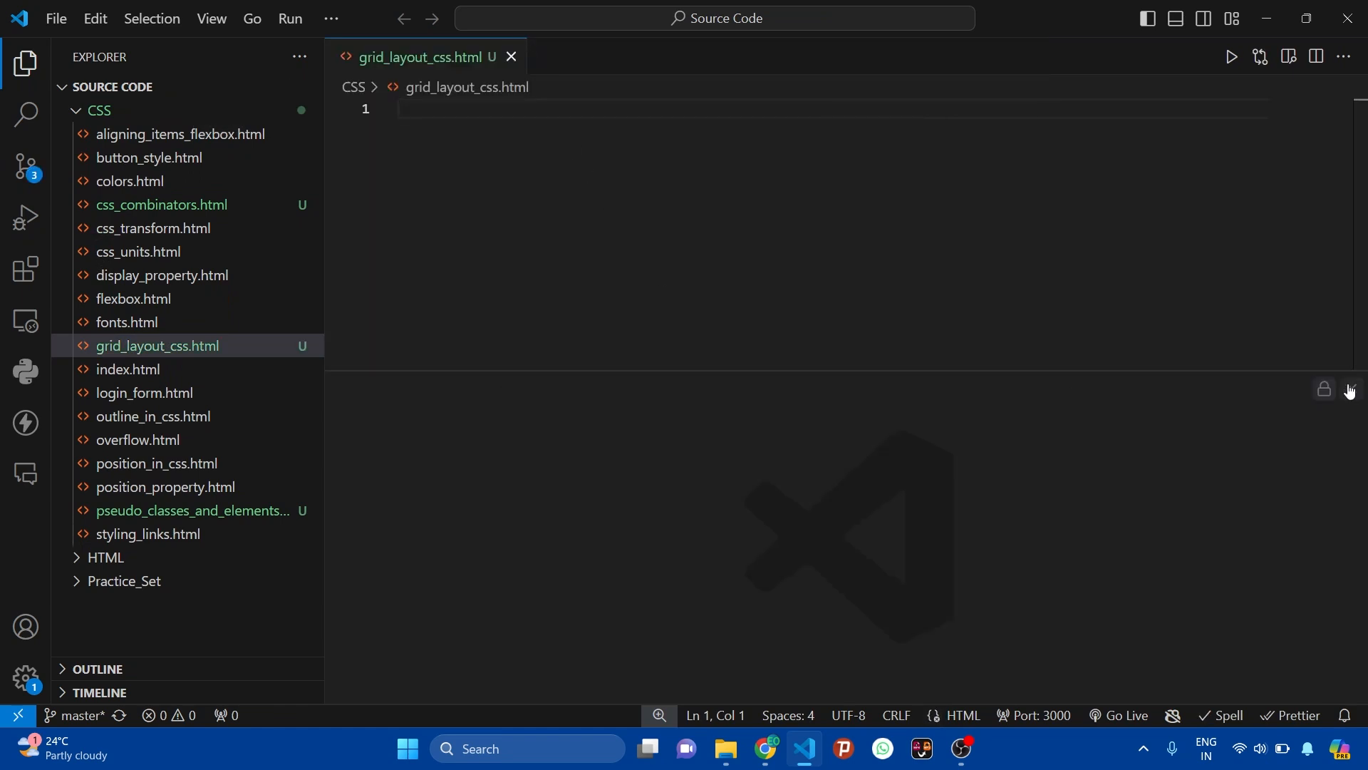
Step: Close the extra pane and sidebar, then generate an HTML skeleton with a container div
{"action": "left_click", "coordinate": [98, 110]}
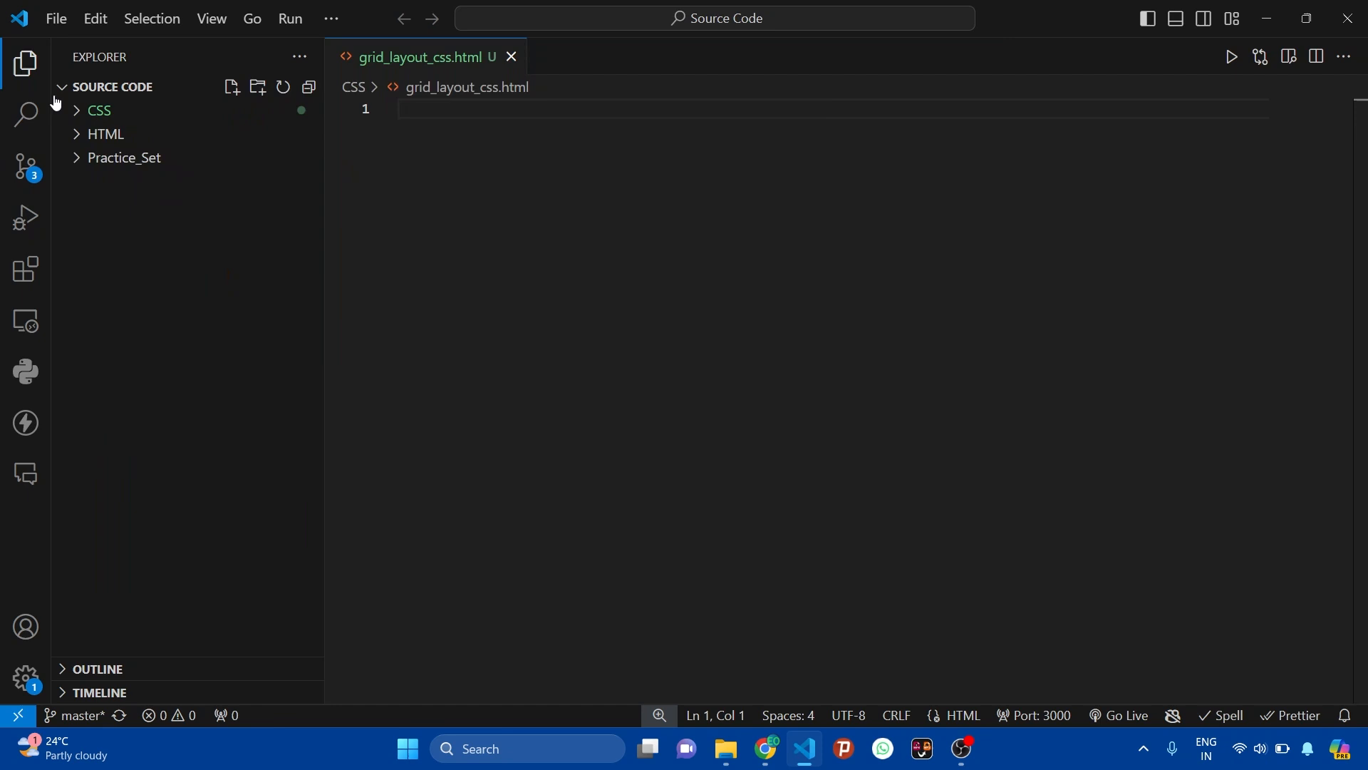
{"action": "left_click", "coordinate": [24, 63]}
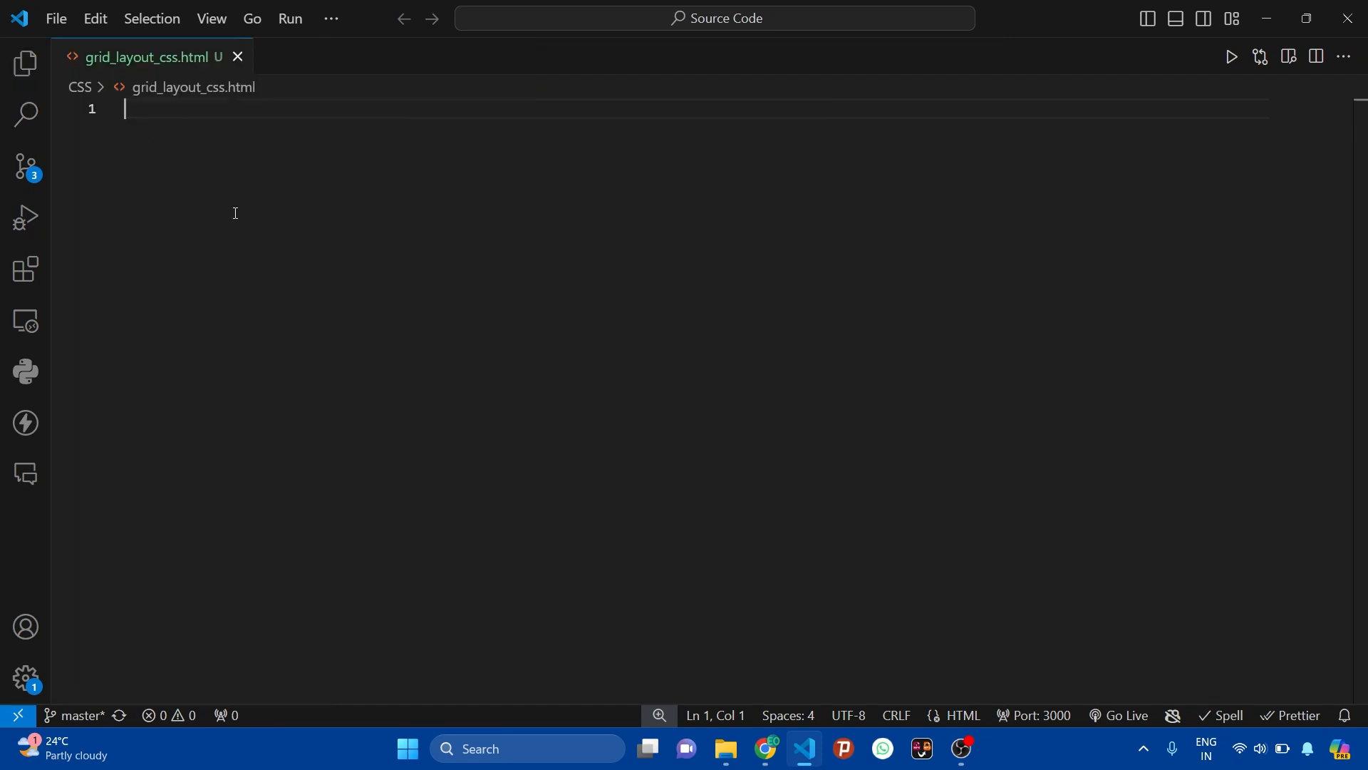
{"action": "type", "text": "doc"}
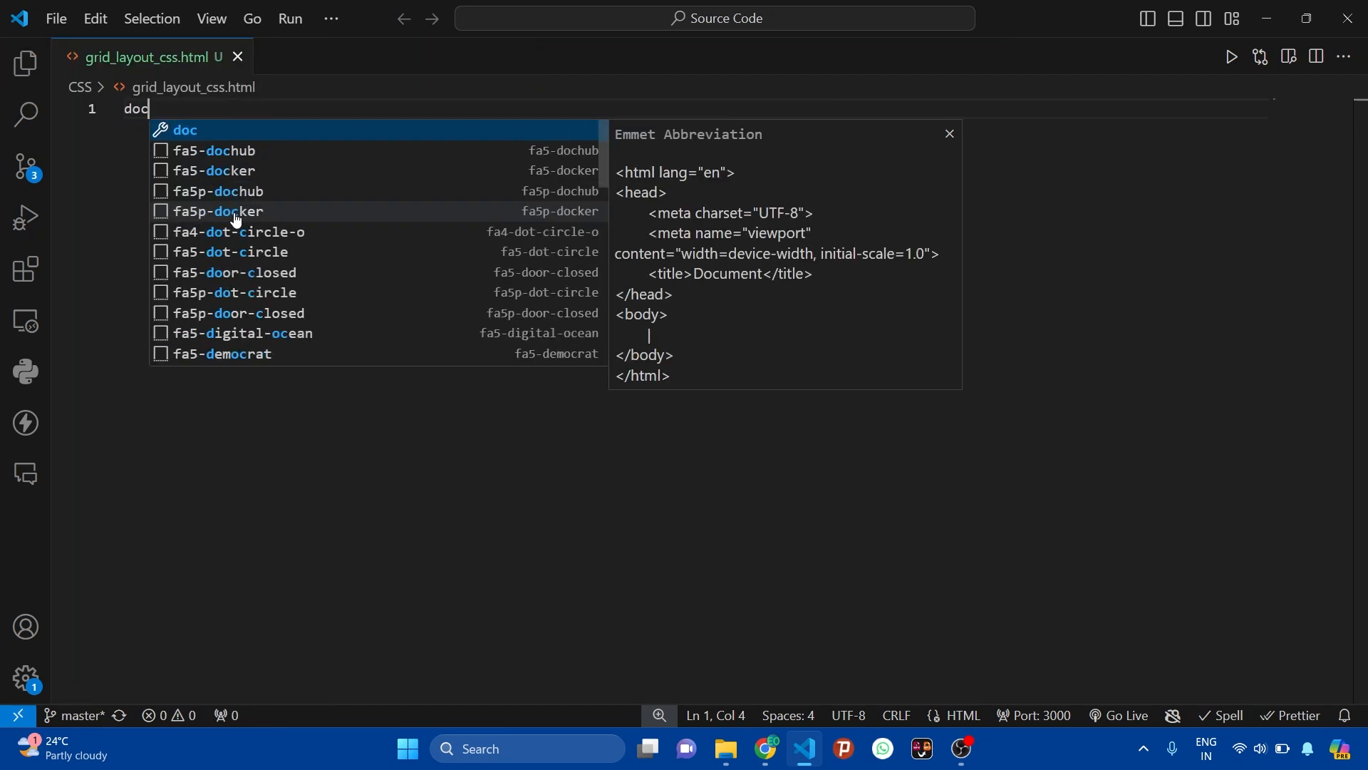
{"action": "key", "text": "Tab"}
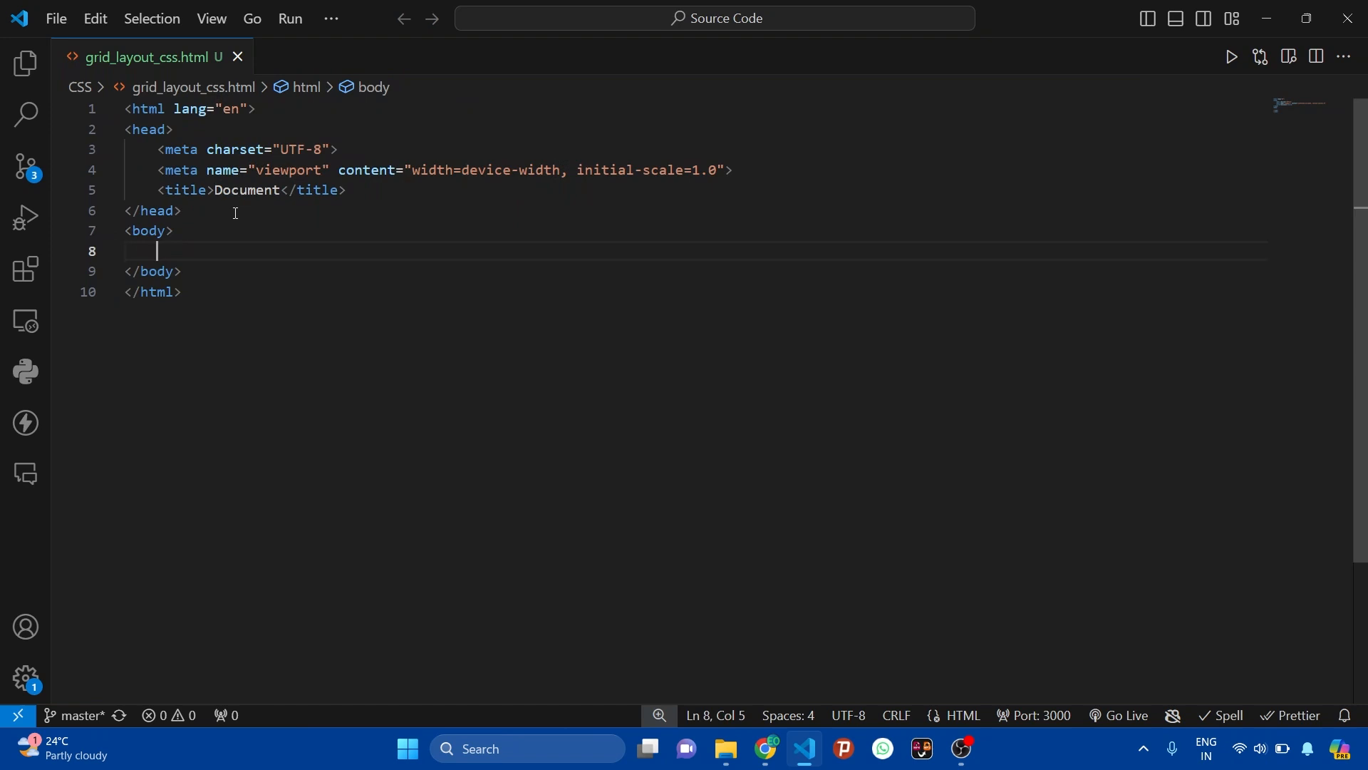
{"action": "type", "text": "div."}
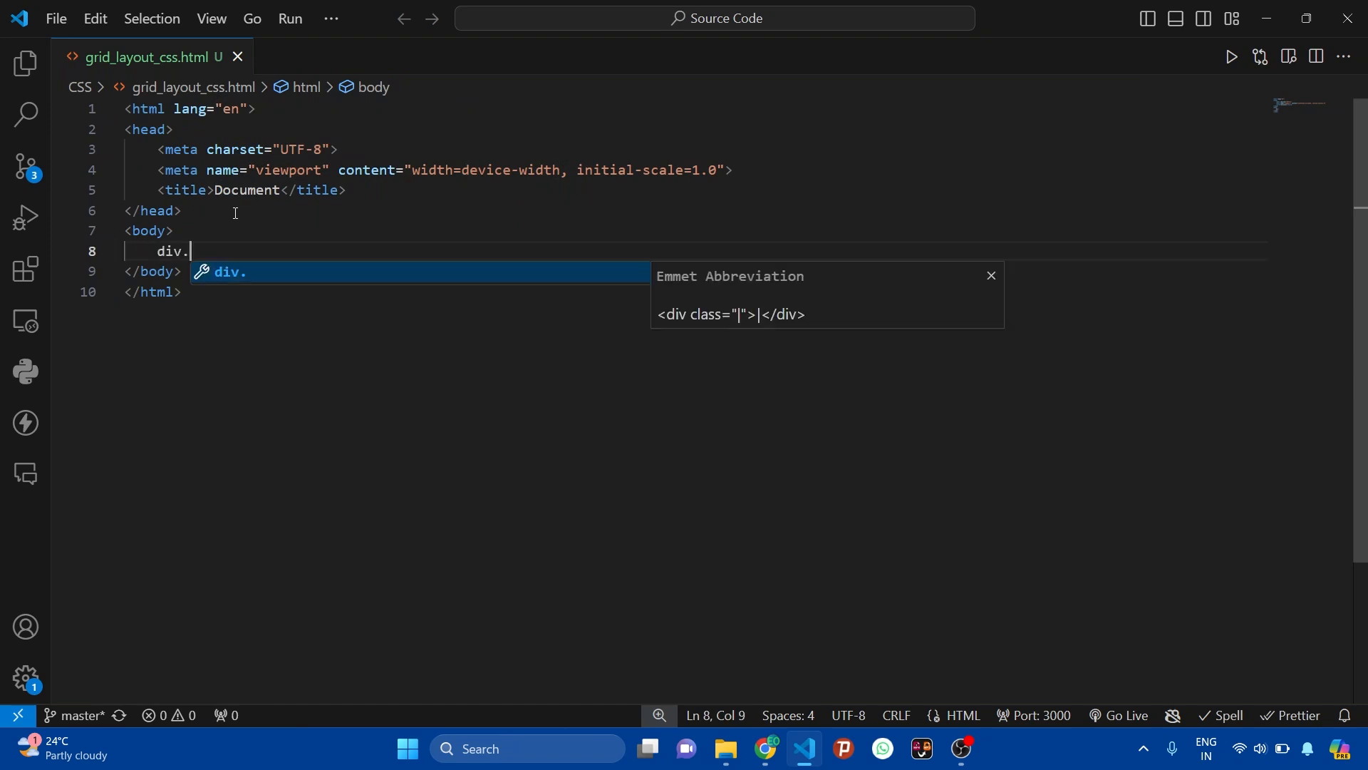
{"action": "type", "text": "container"}
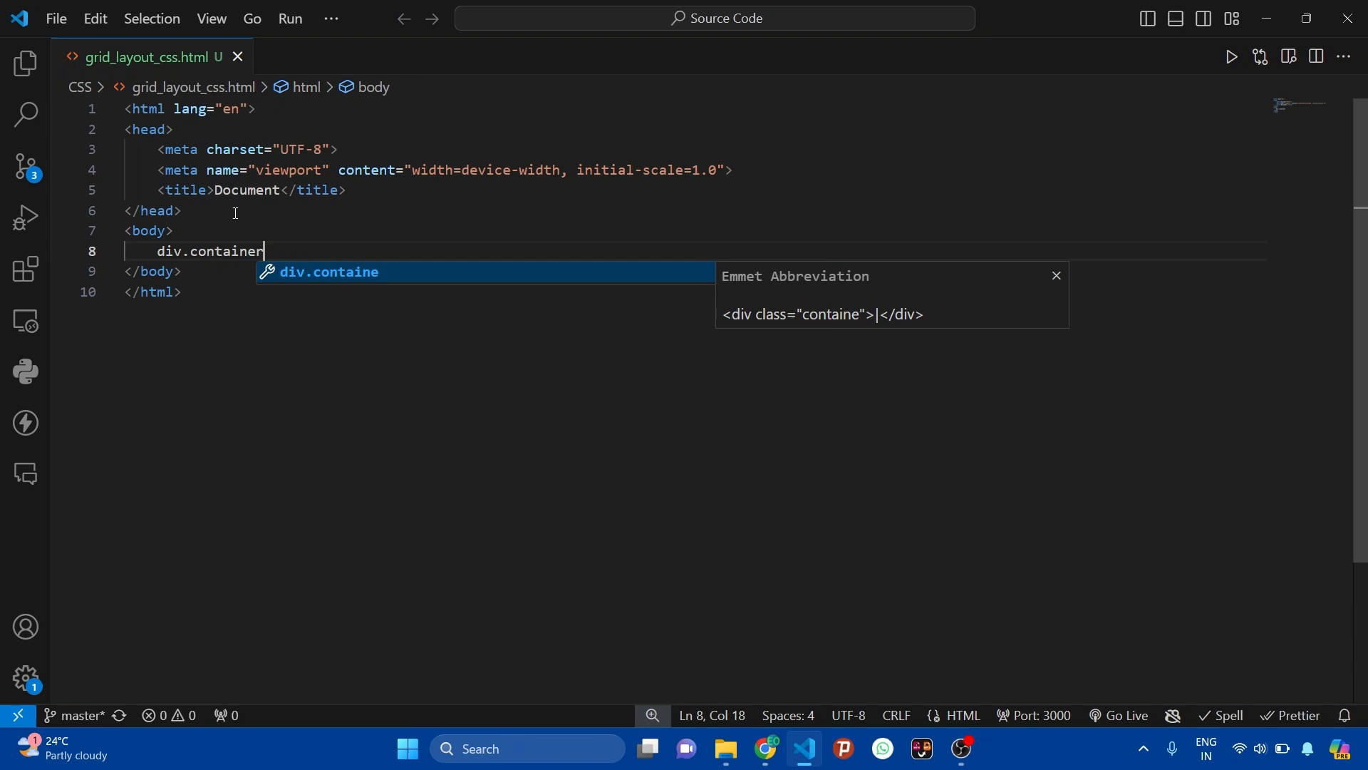
{"action": "key", "text": "Tab"}
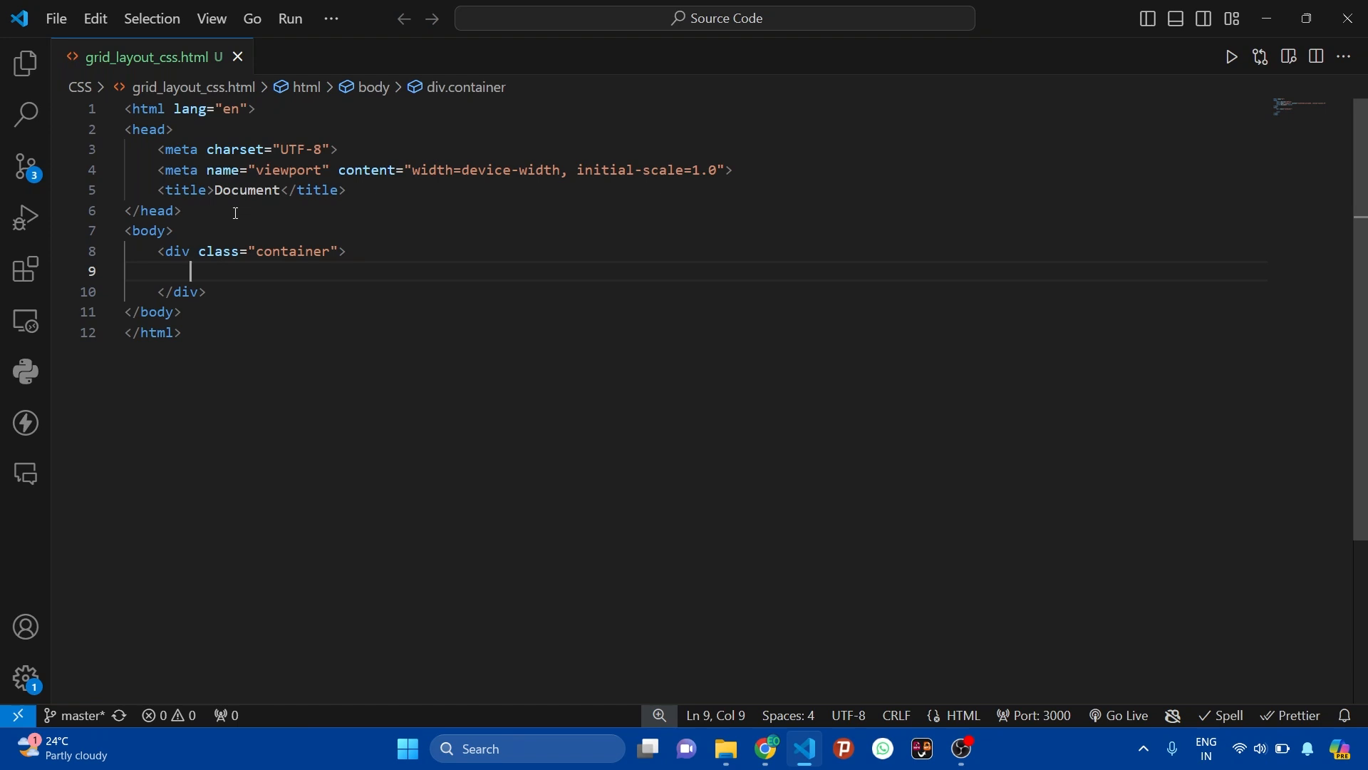
Step: Fill the container with six item divs numbered 1 to 6
{"action": "type", "text": "d"}
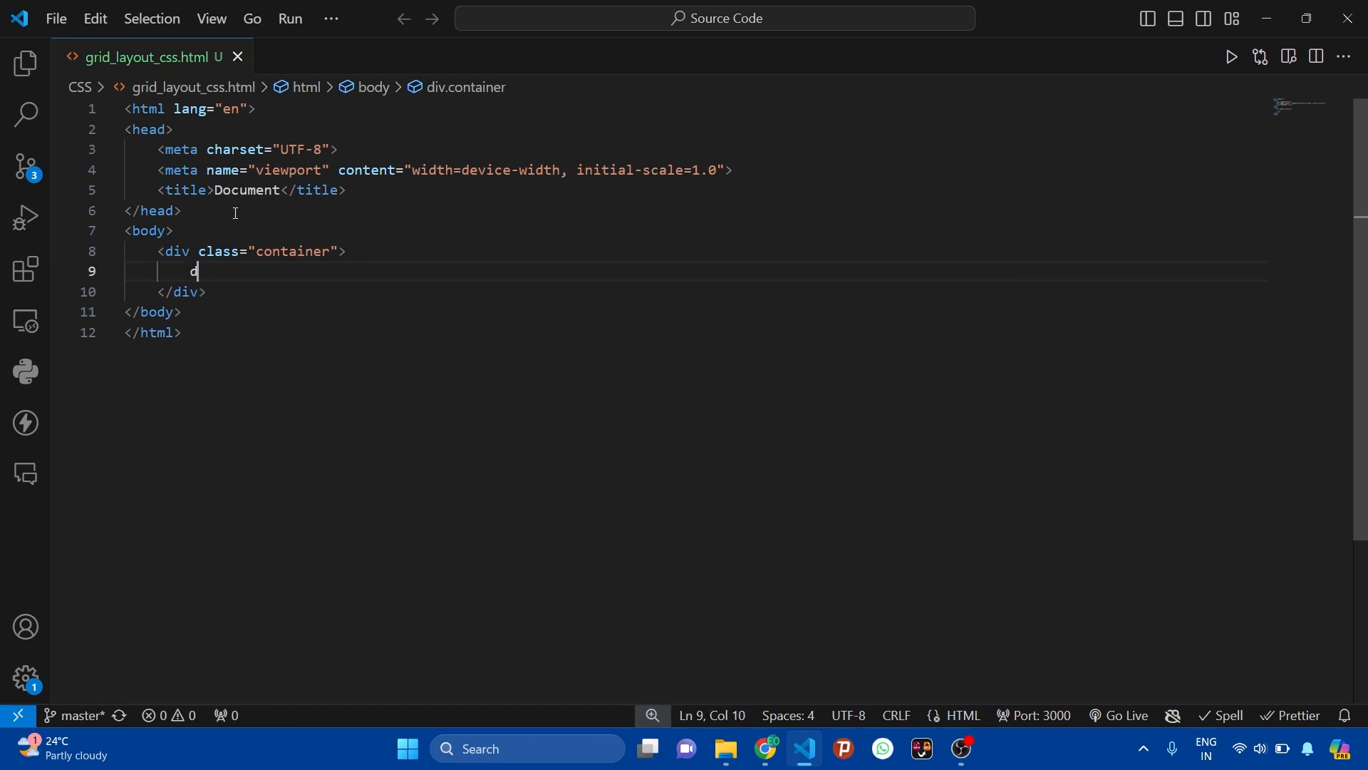
{"action": "type", "text": "iv.i"}
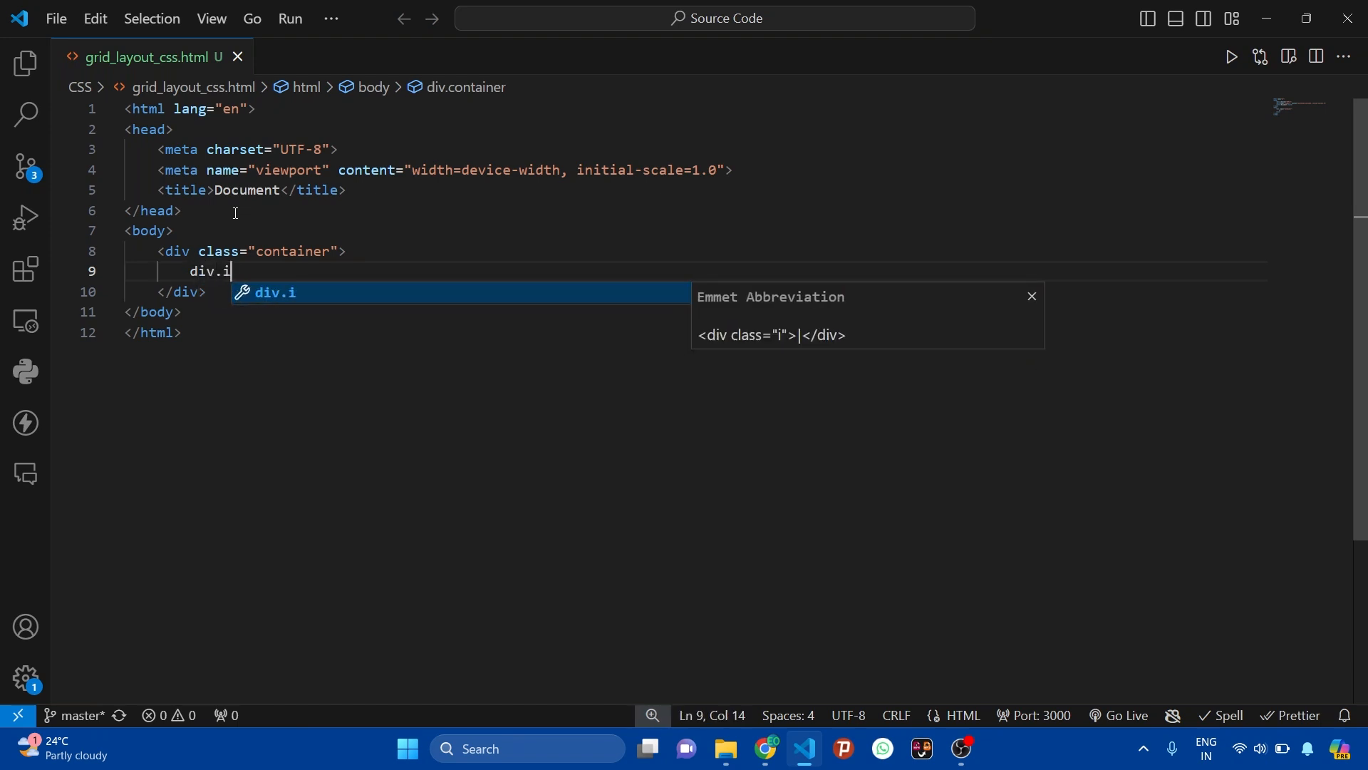
{"action": "type", "text": "te"}
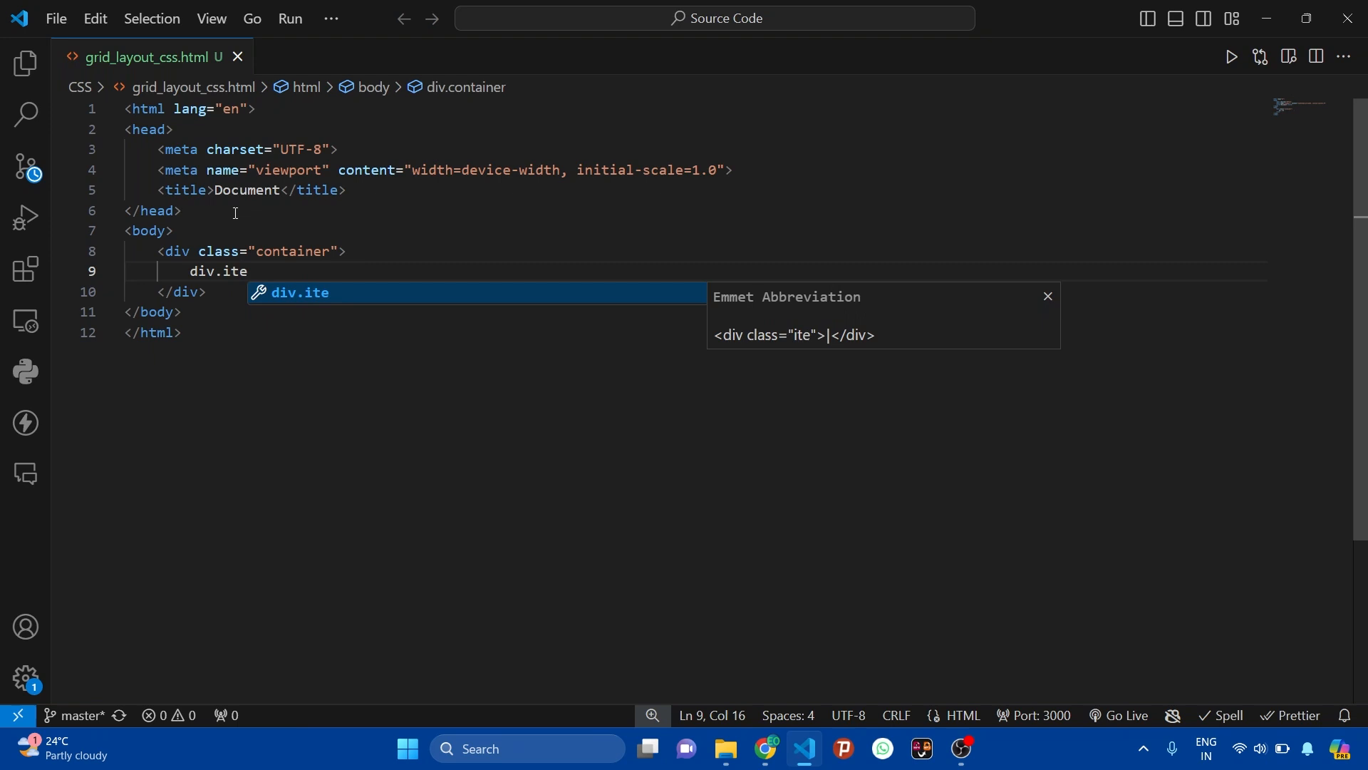
{"action": "type", "text": "m*"}
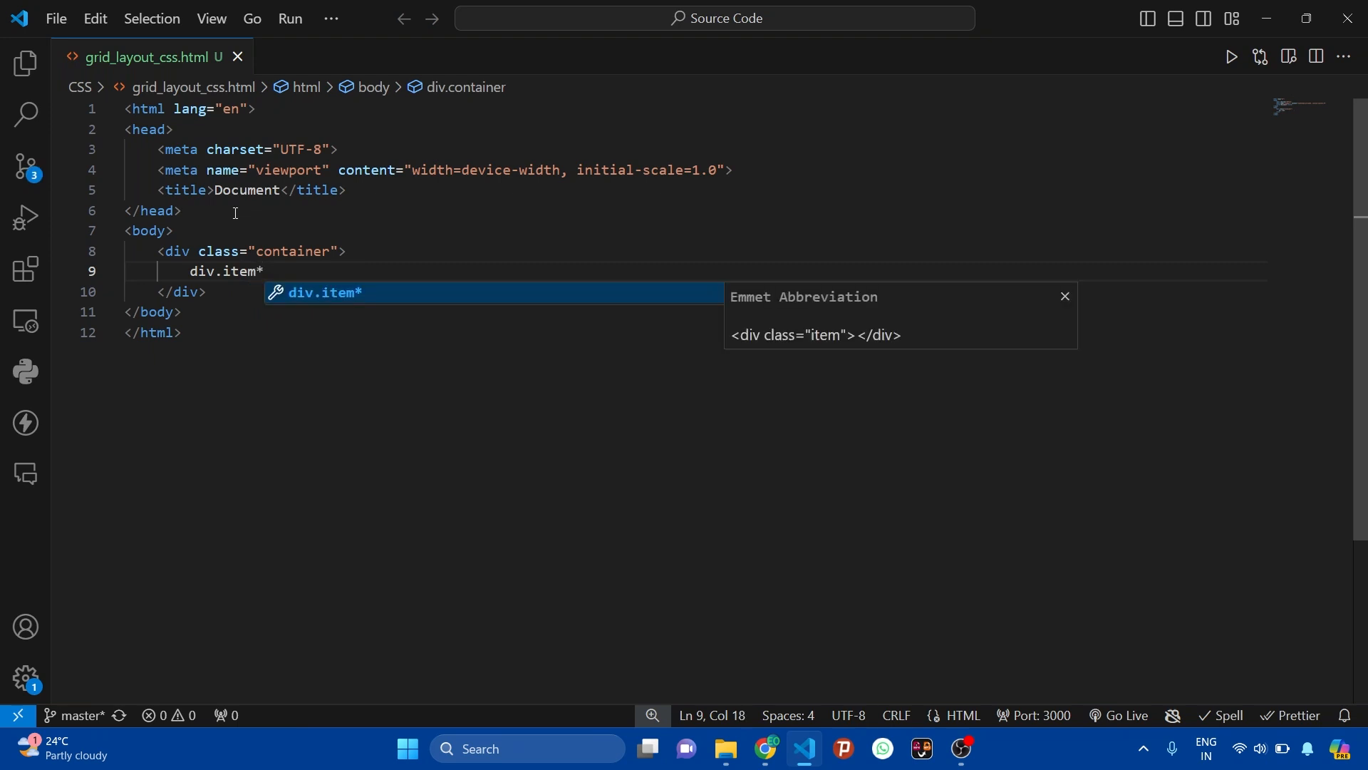
{"action": "type", "text": "6"}
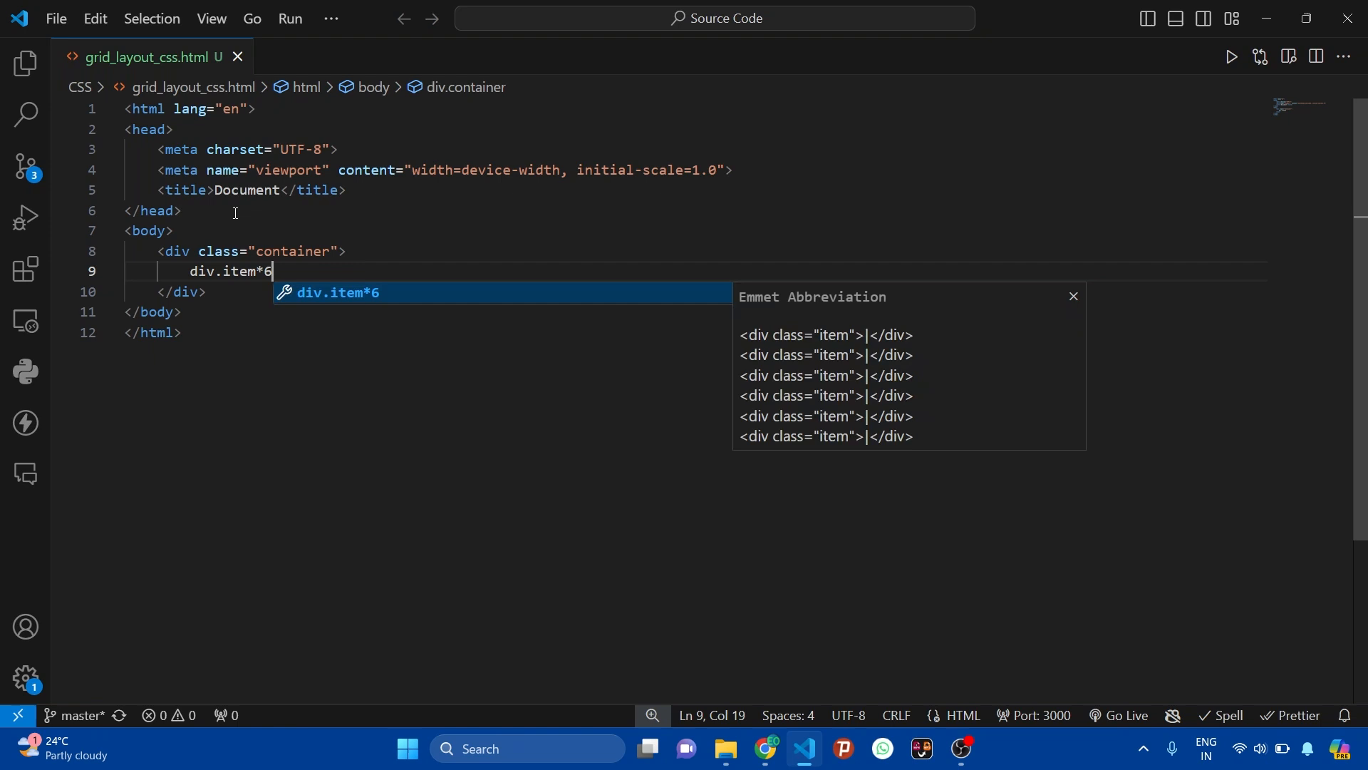
{"action": "key", "text": "Tab"}
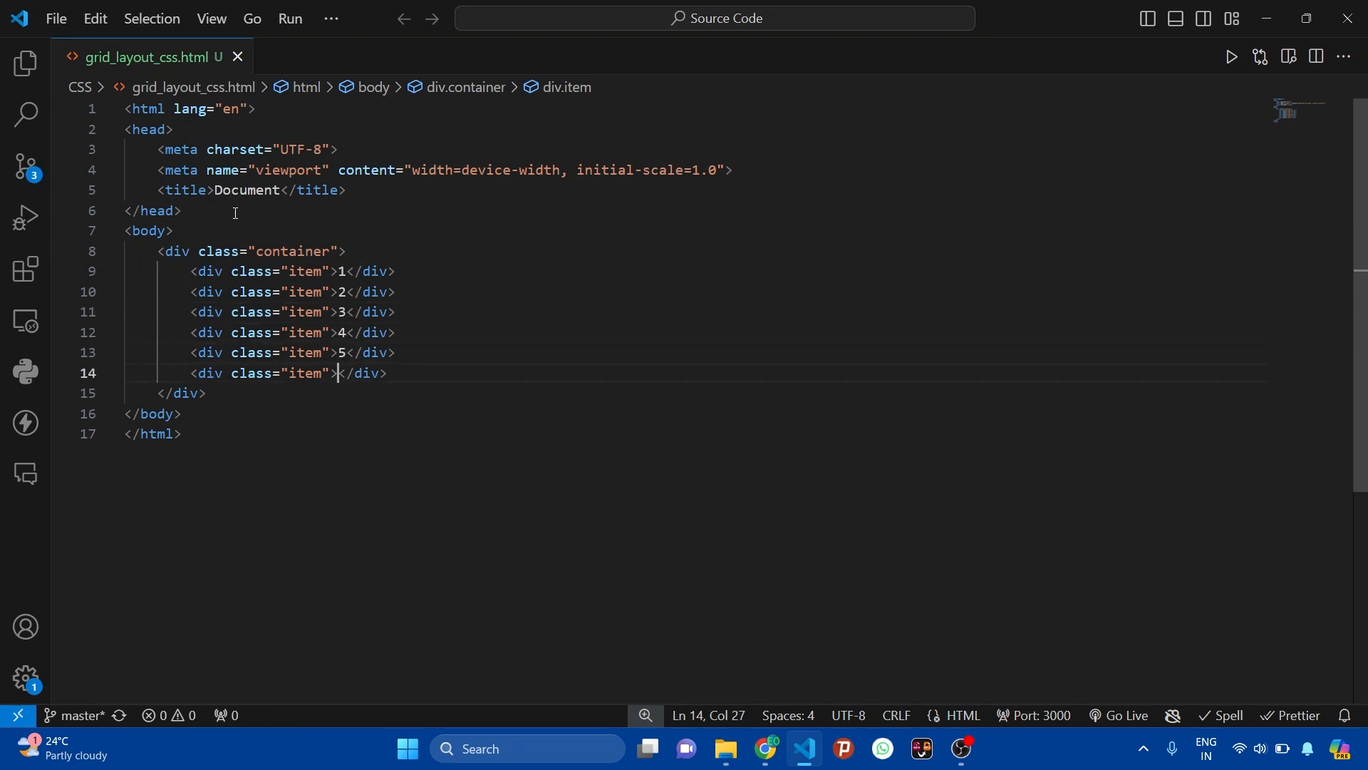
{"action": "type", "text": "6"}
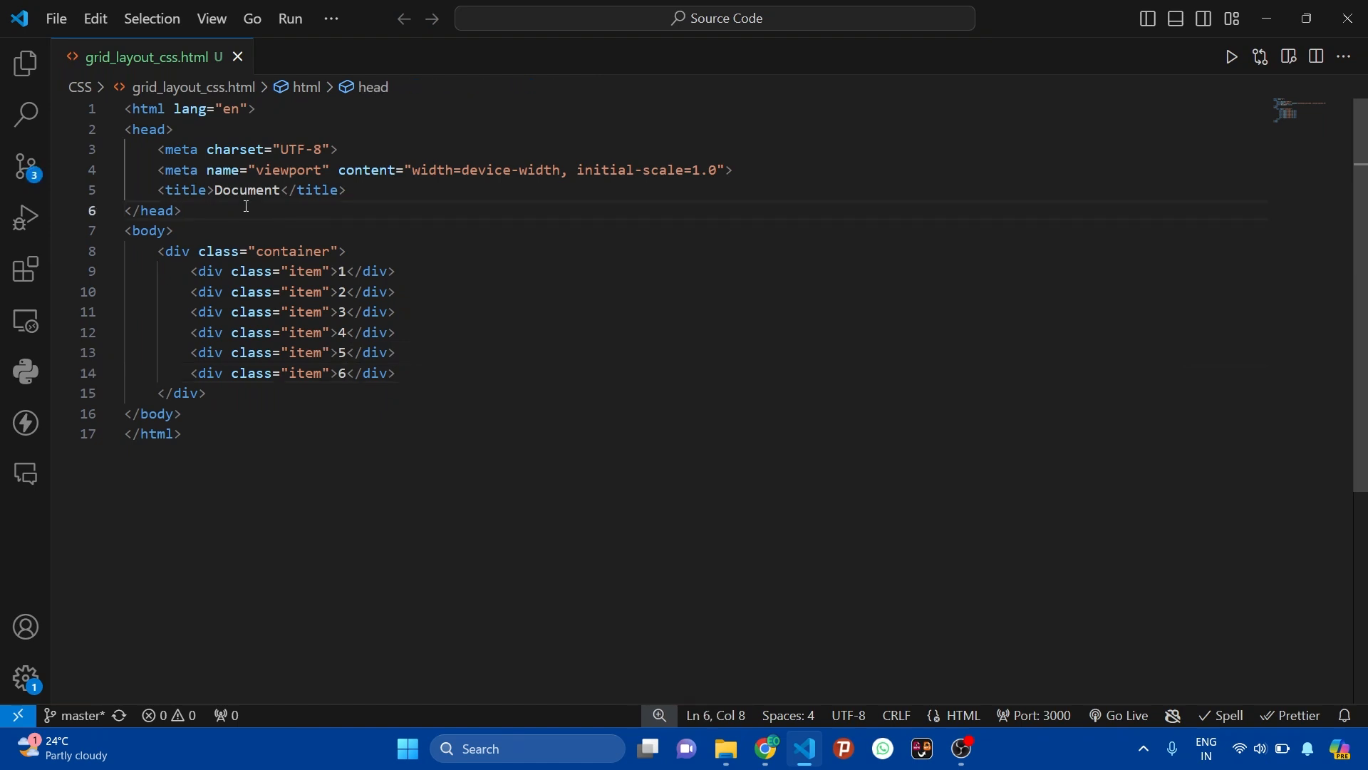
Step: Add an empty style block below the head section
{"action": "key", "text": "Enter"}
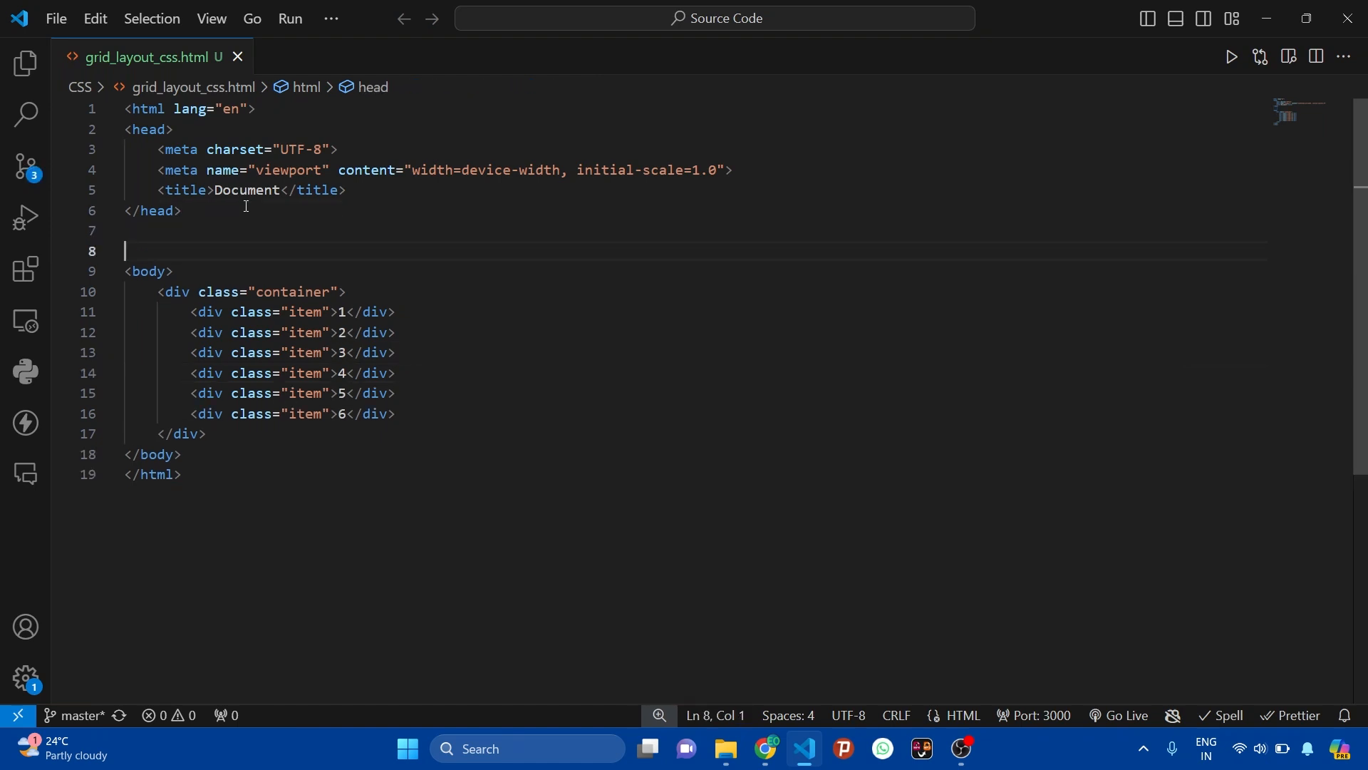
{"action": "type", "text": "sty"}
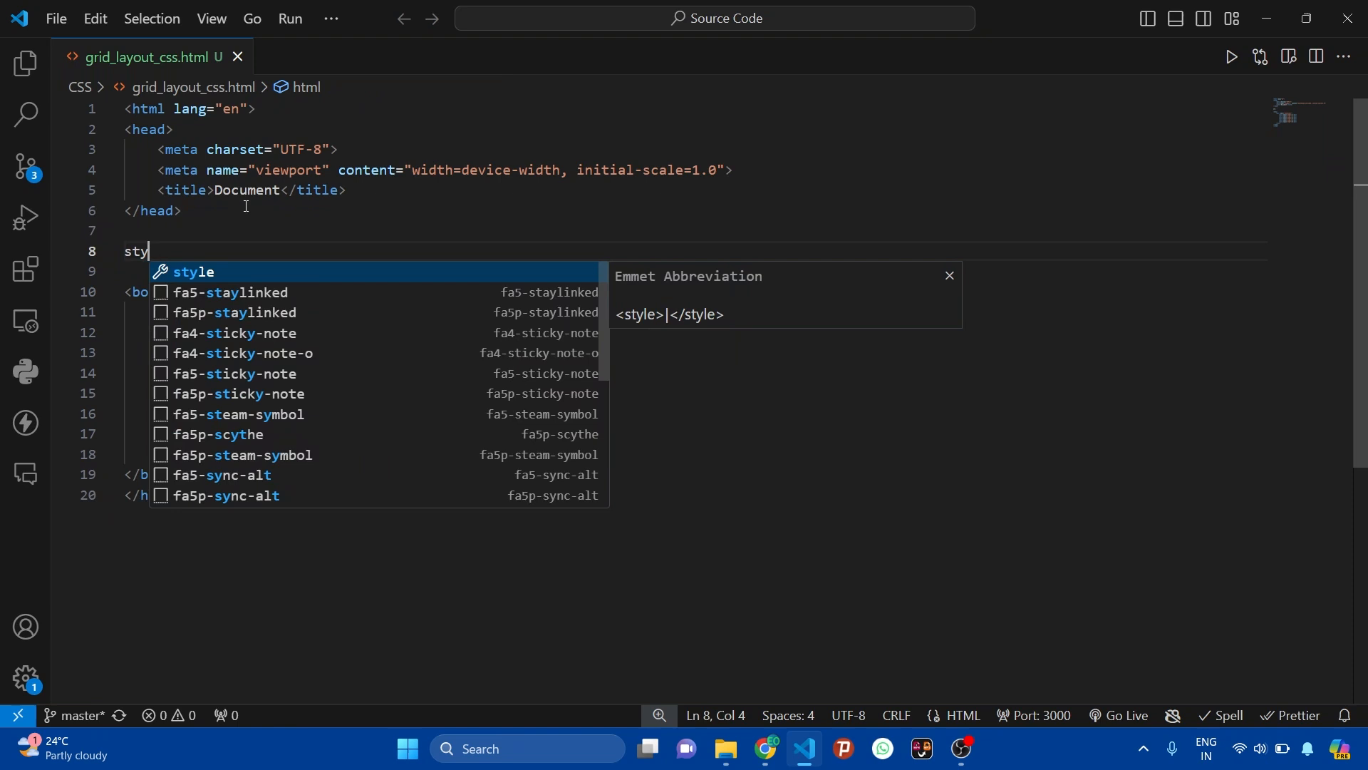
{"action": "key", "text": "Tab"}
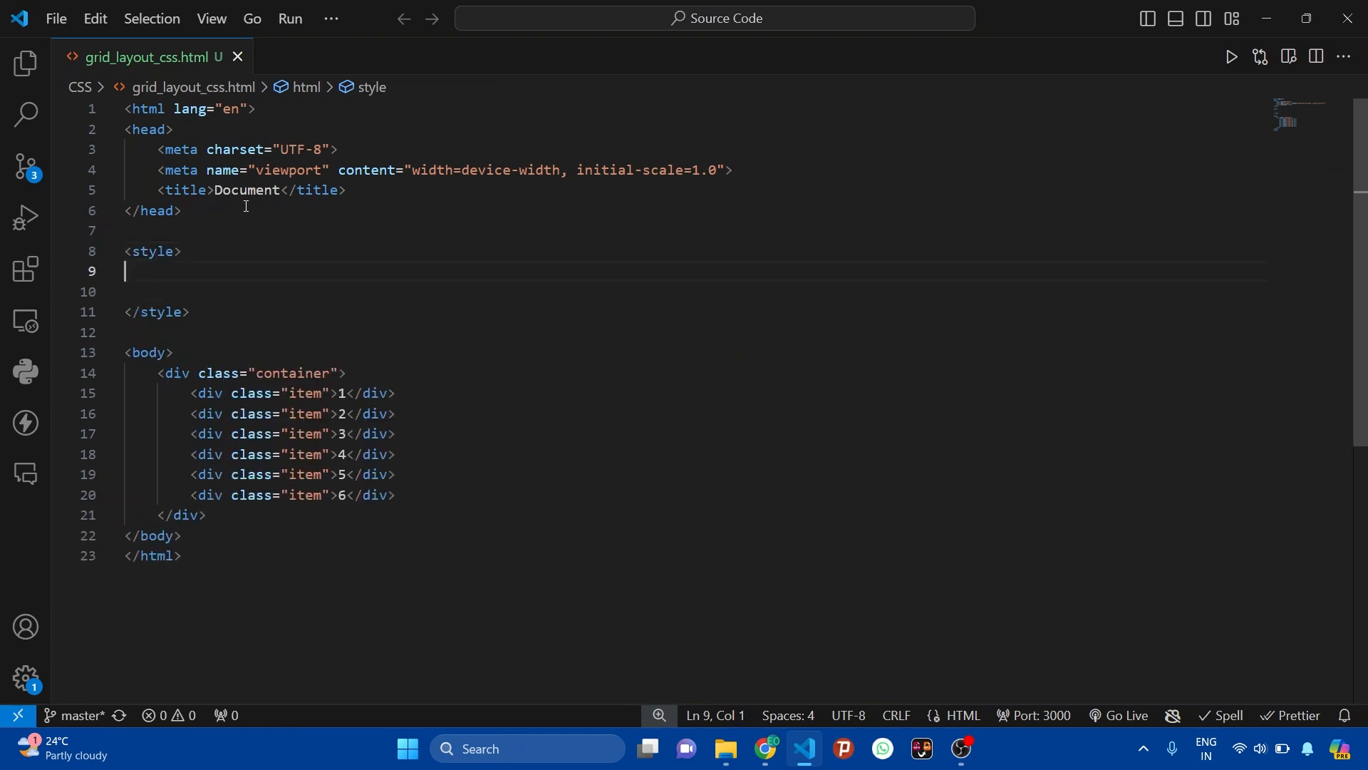
{"action": "key", "text": "Enter"}
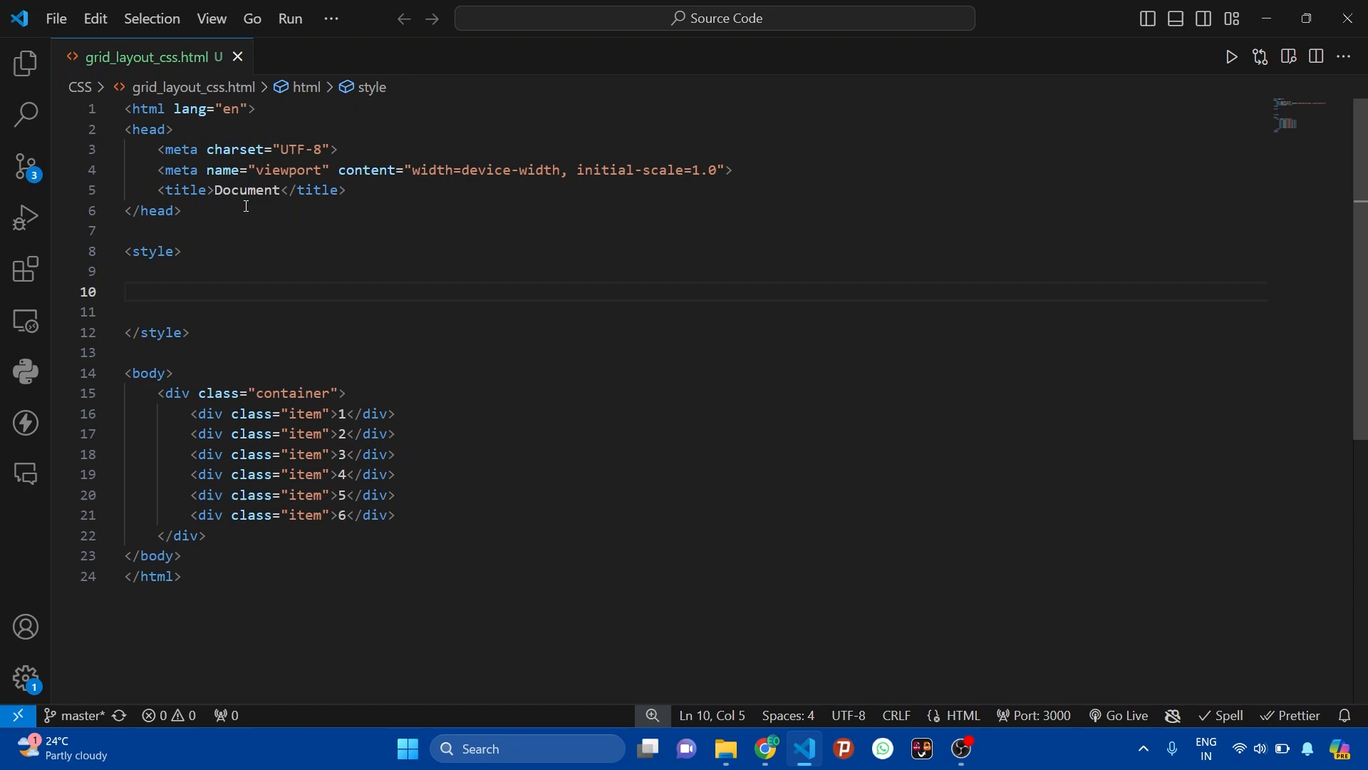
Step: Write a .container rule with display grid, blue background and 100vw width
{"action": "type", "text": ".container{"}
{"action": "type", "text": "display: ;"}
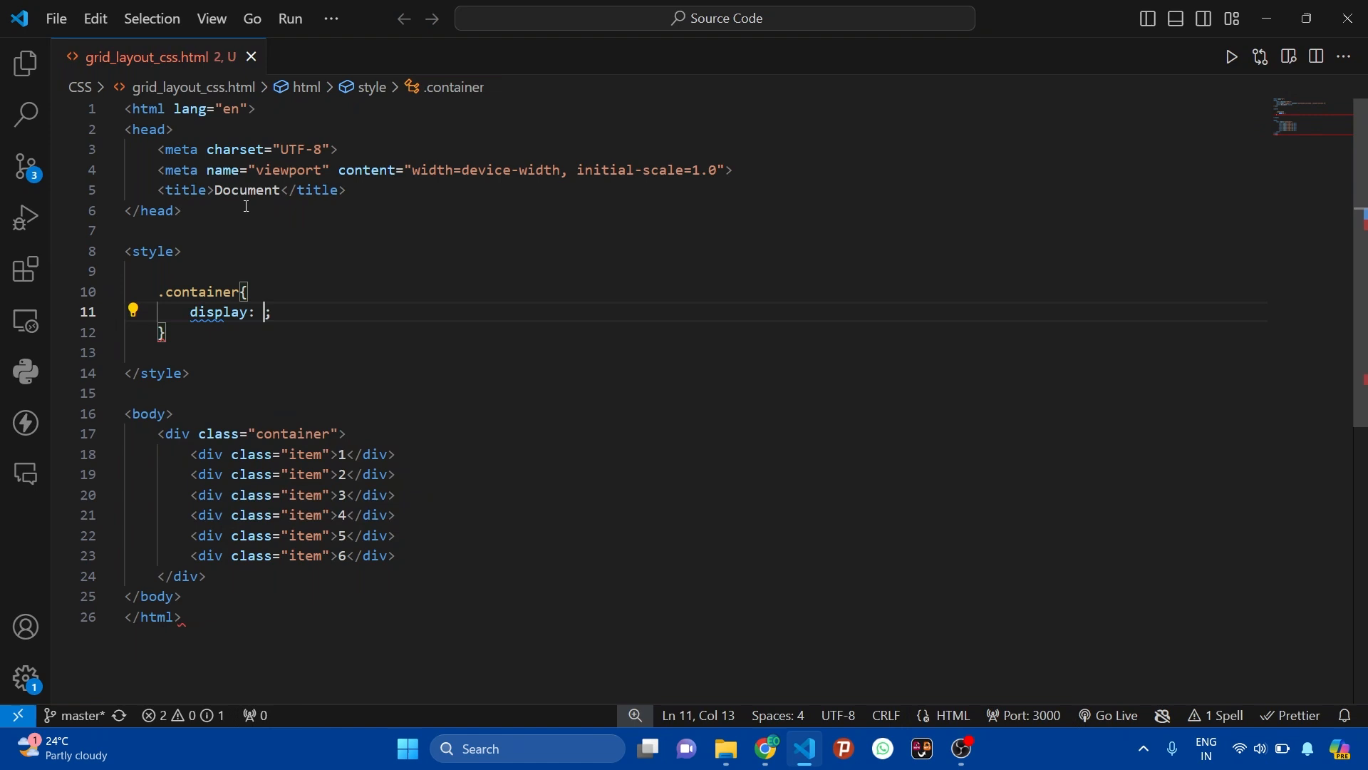
{"action": "type", "text": "grid"}
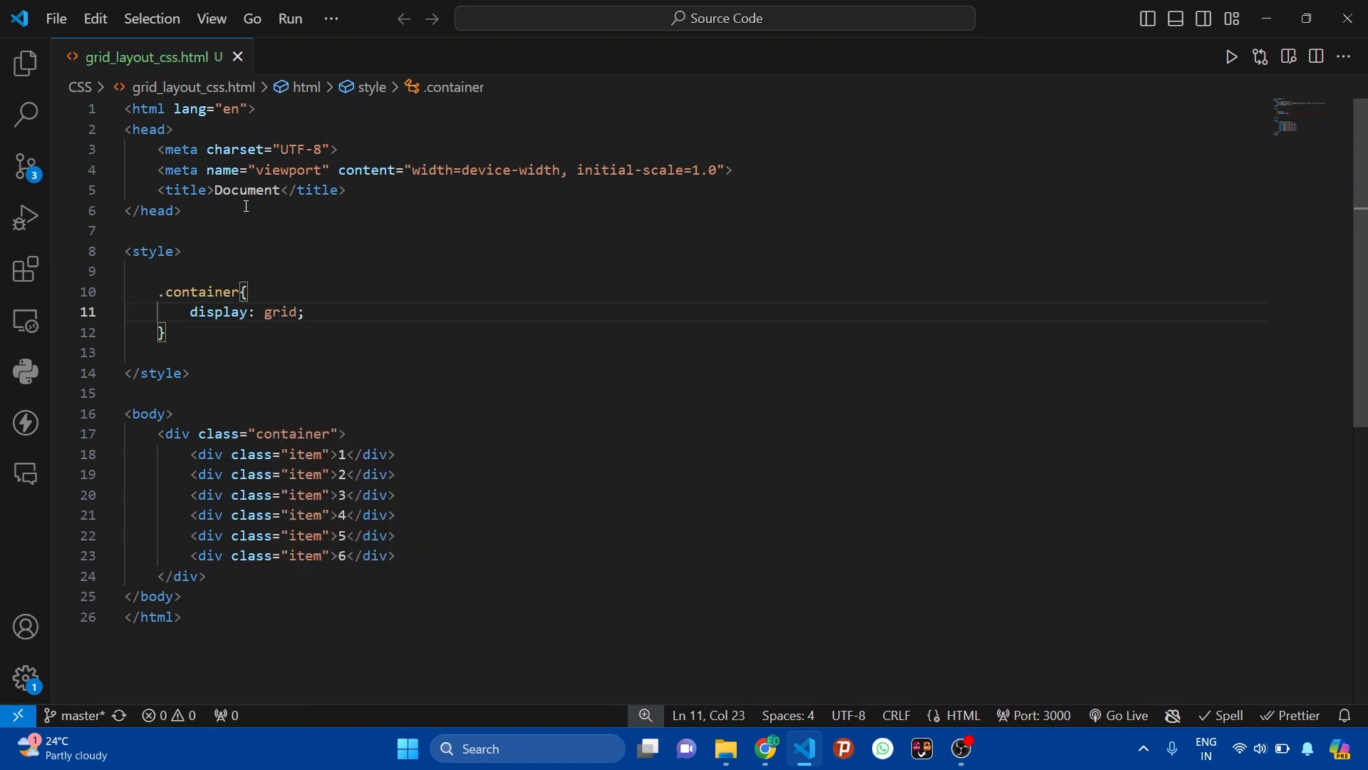
{"action": "key", "text": "enter"}
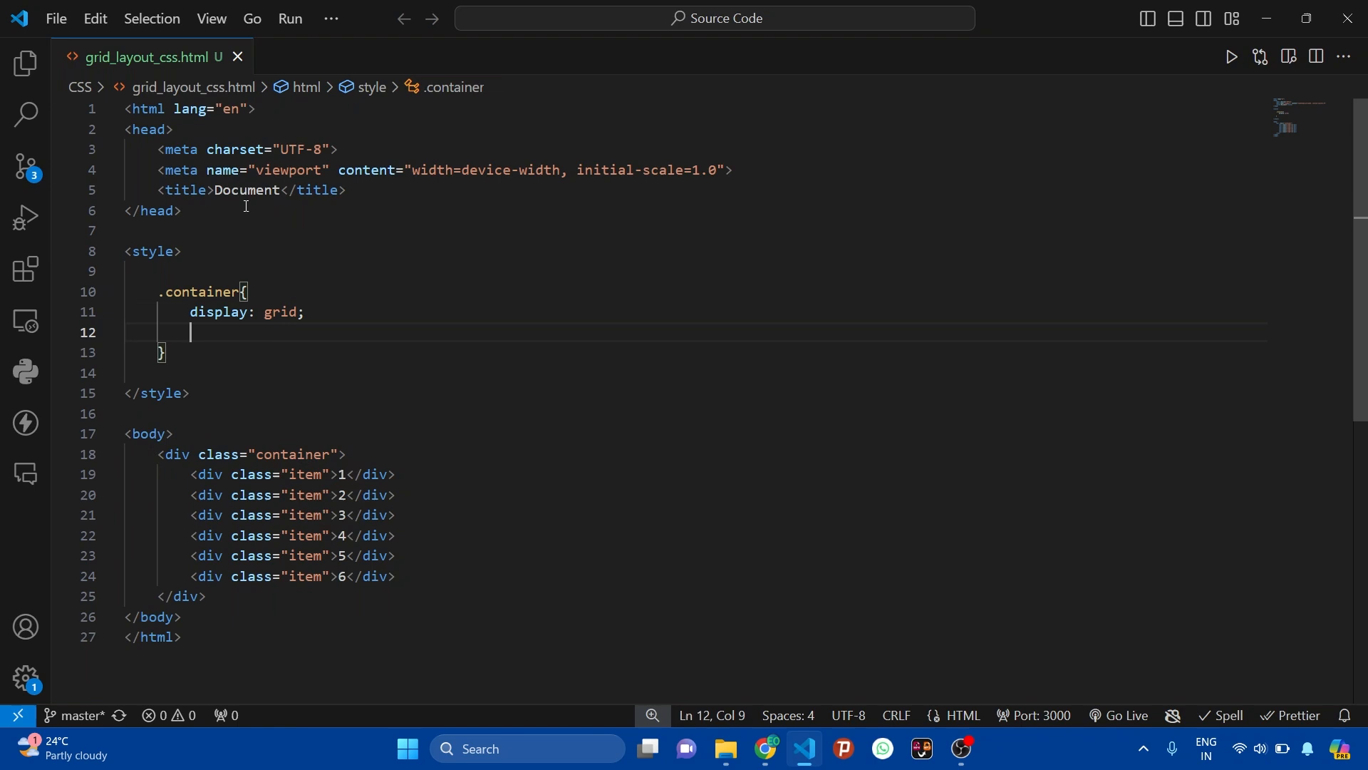
{"action": "left_click", "coordinate": [247, 291]}
{"action": "type", "text": "background-color: ;"}
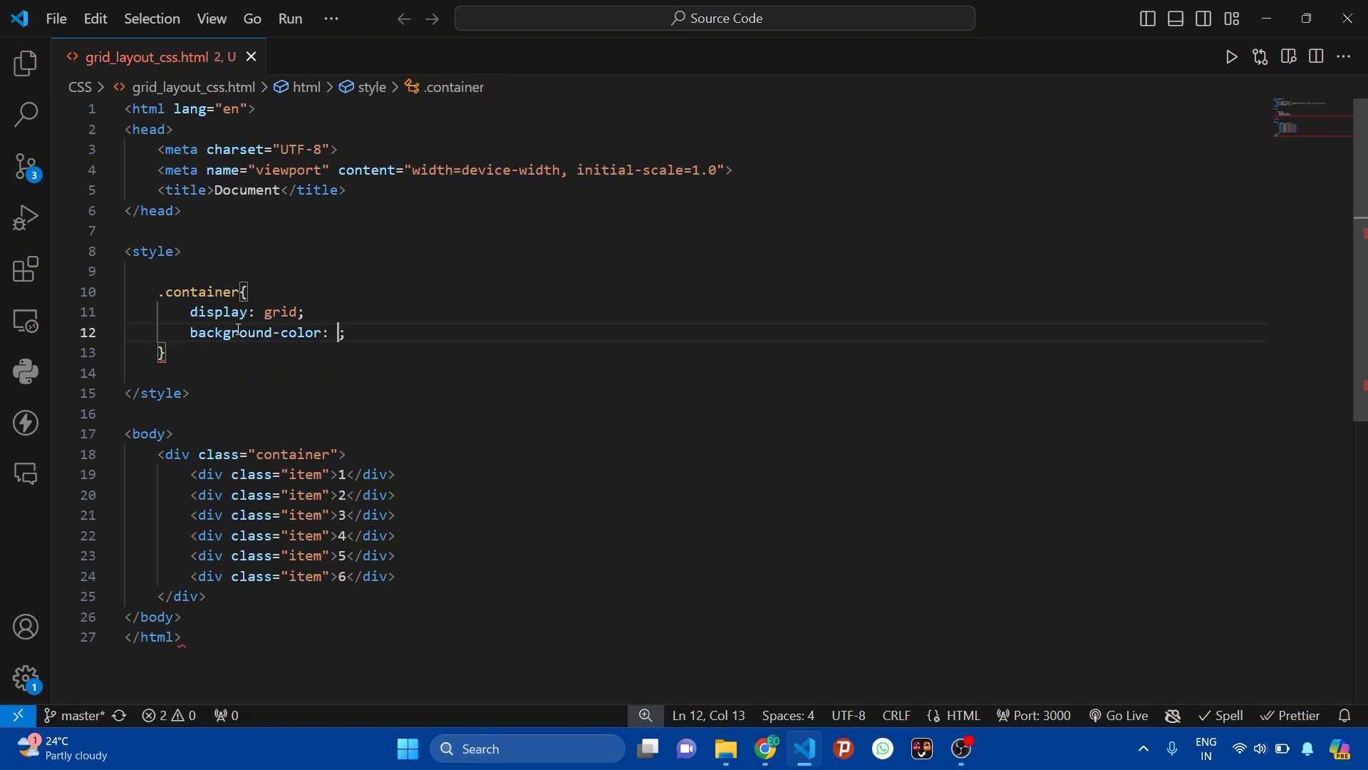
{"action": "type", "text": "blue"}
{"action": "type", "text": "w"}
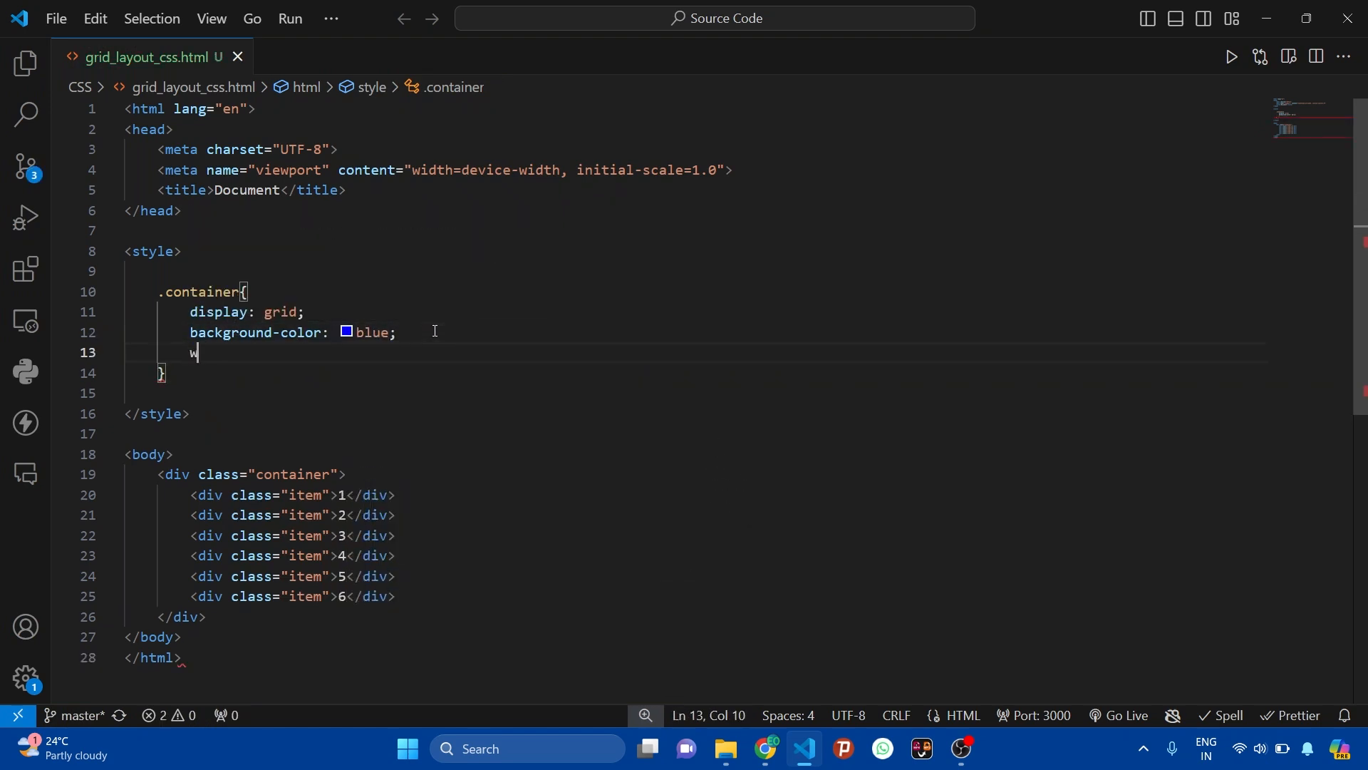
{"action": "type", "text": "idth: 10;"}
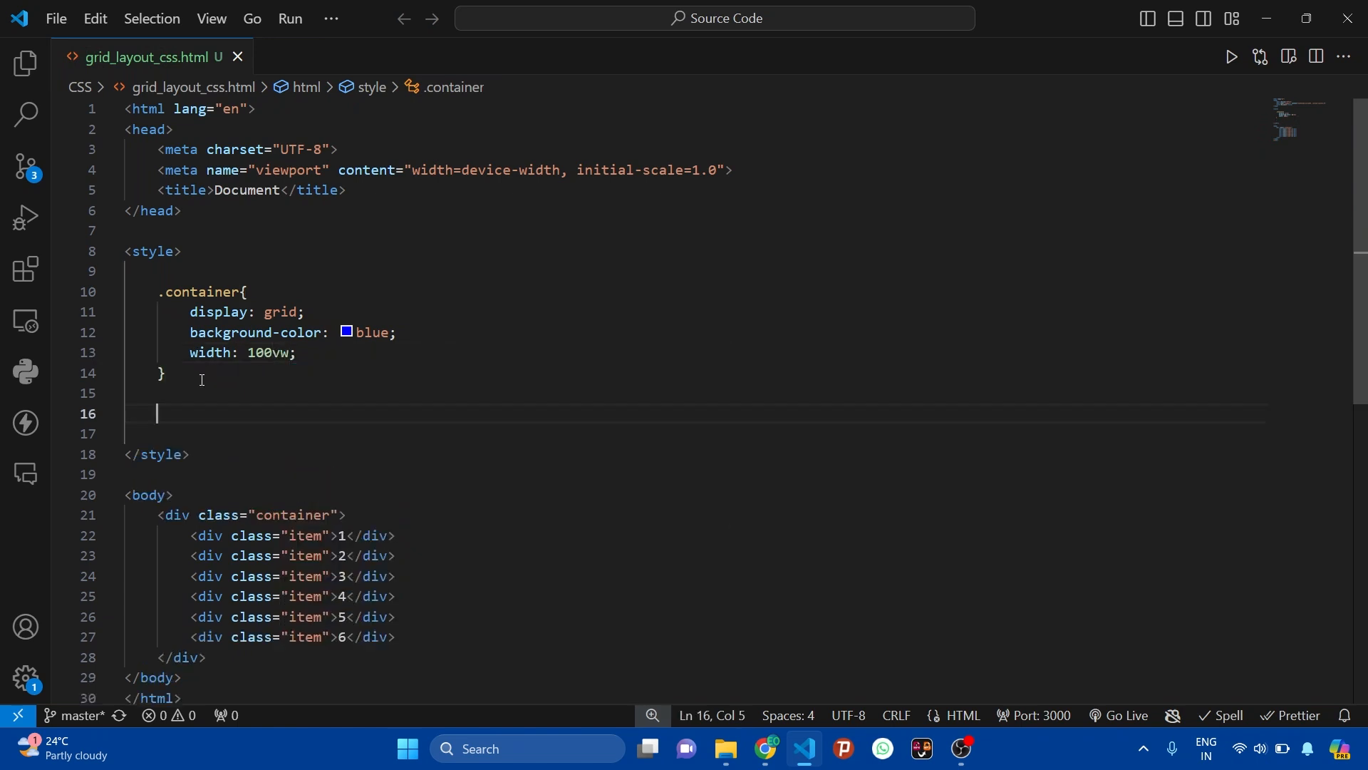
Step: Write the .item rule: width 10vw, height 10vh, background-color red
{"action": "type", "text": ".item"}
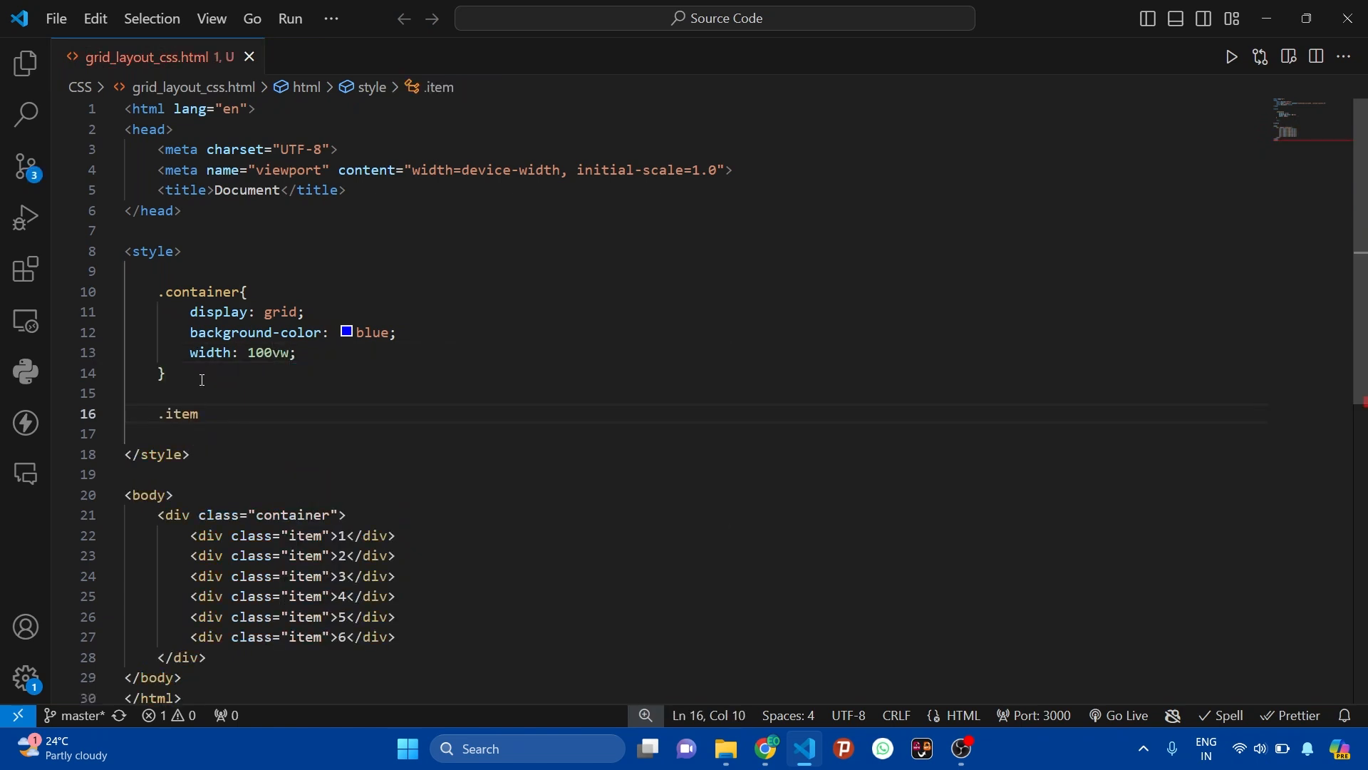
{"action": "type", "text": "{"}
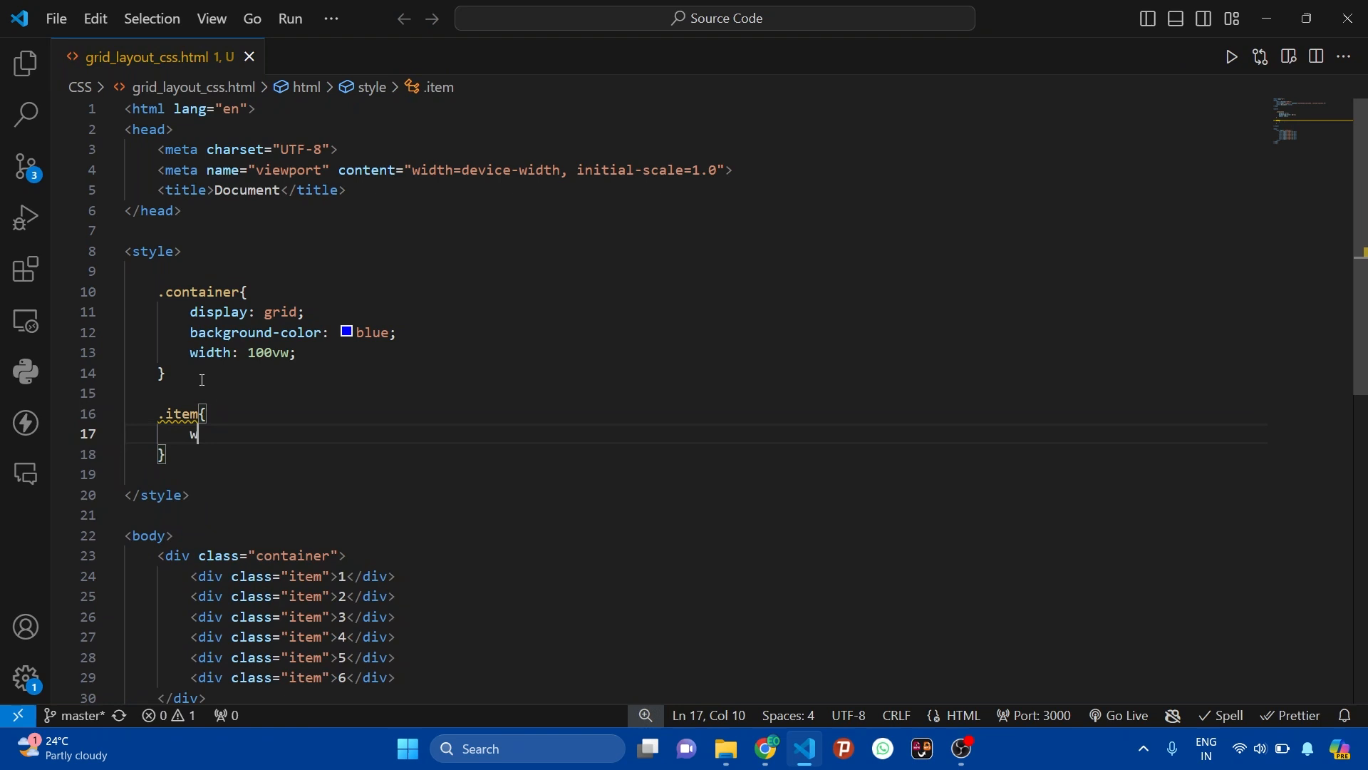
{"action": "type", "text": "idth: ;"}
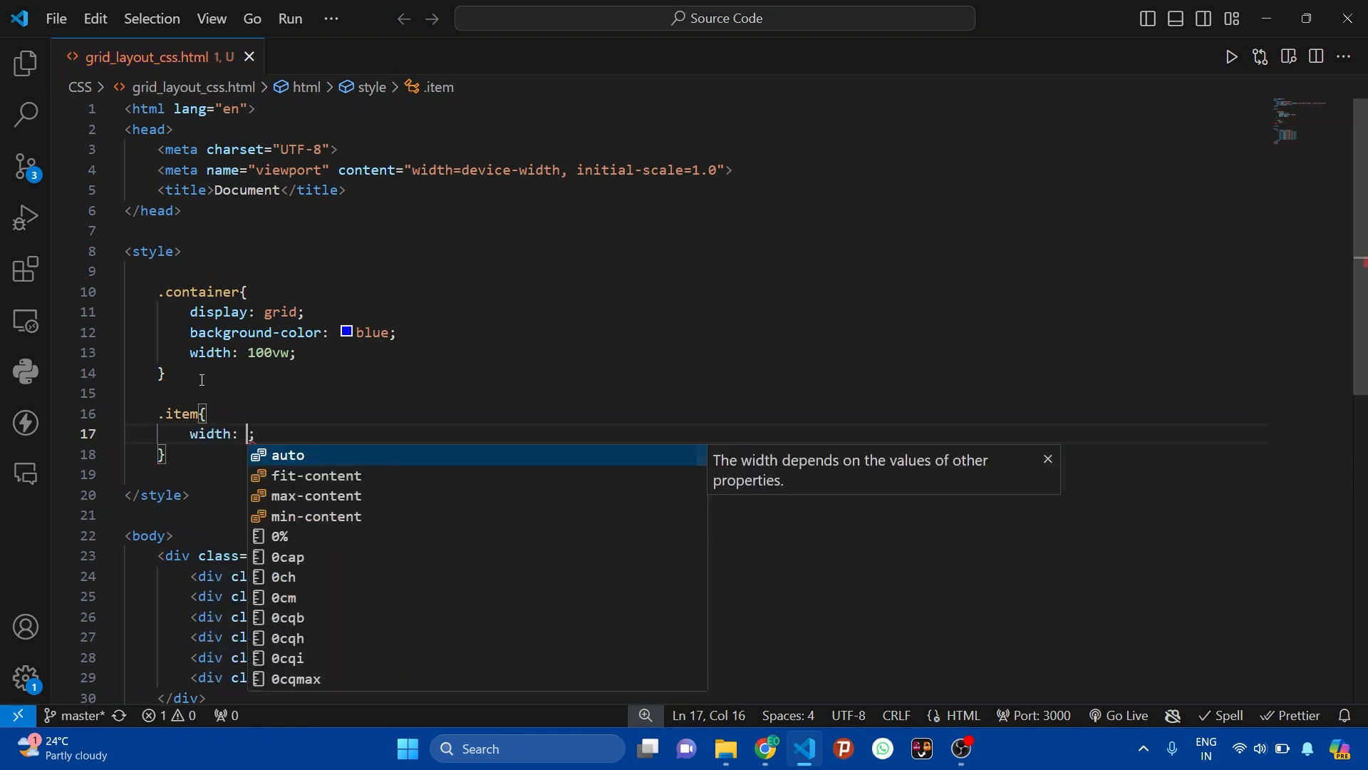
{"action": "type", "text": "10vw"}
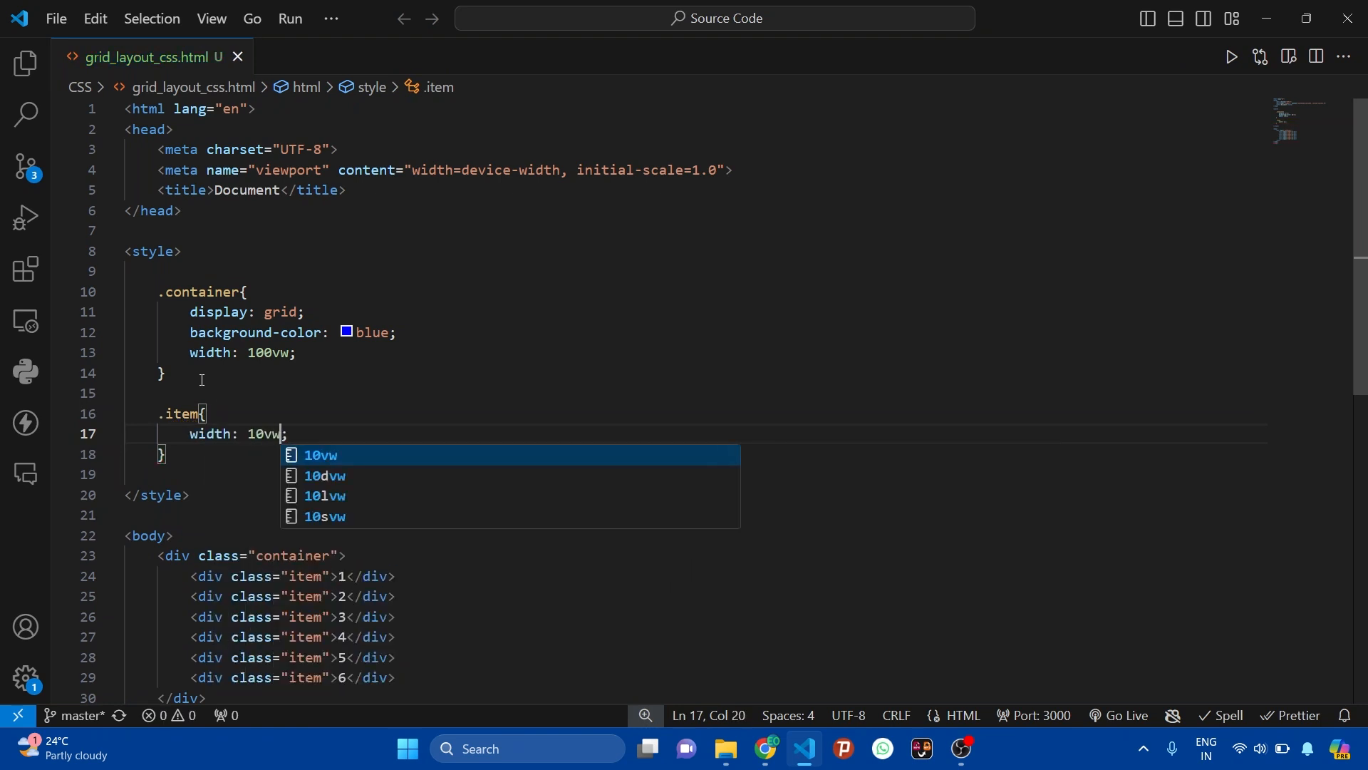
{"action": "type", "text": "height: ;"}
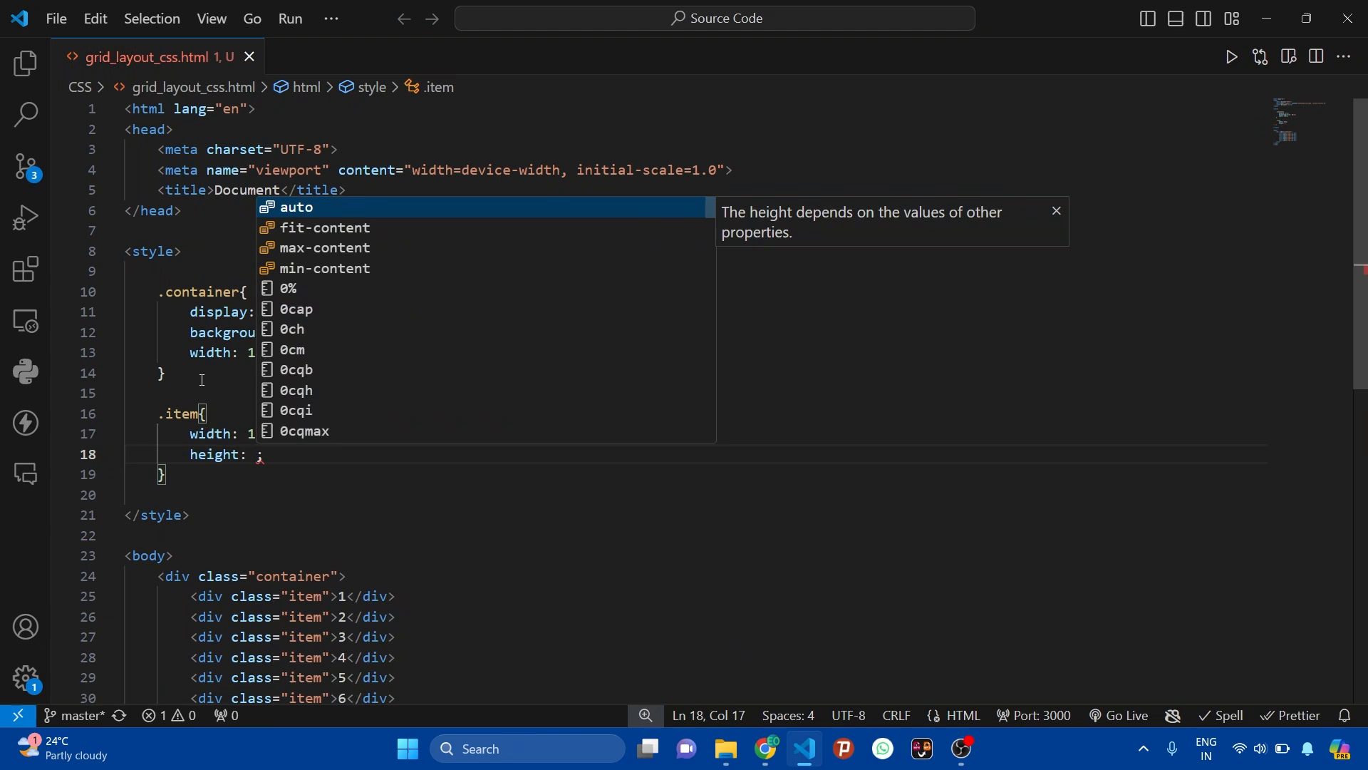
{"action": "type", "text": "10v"}
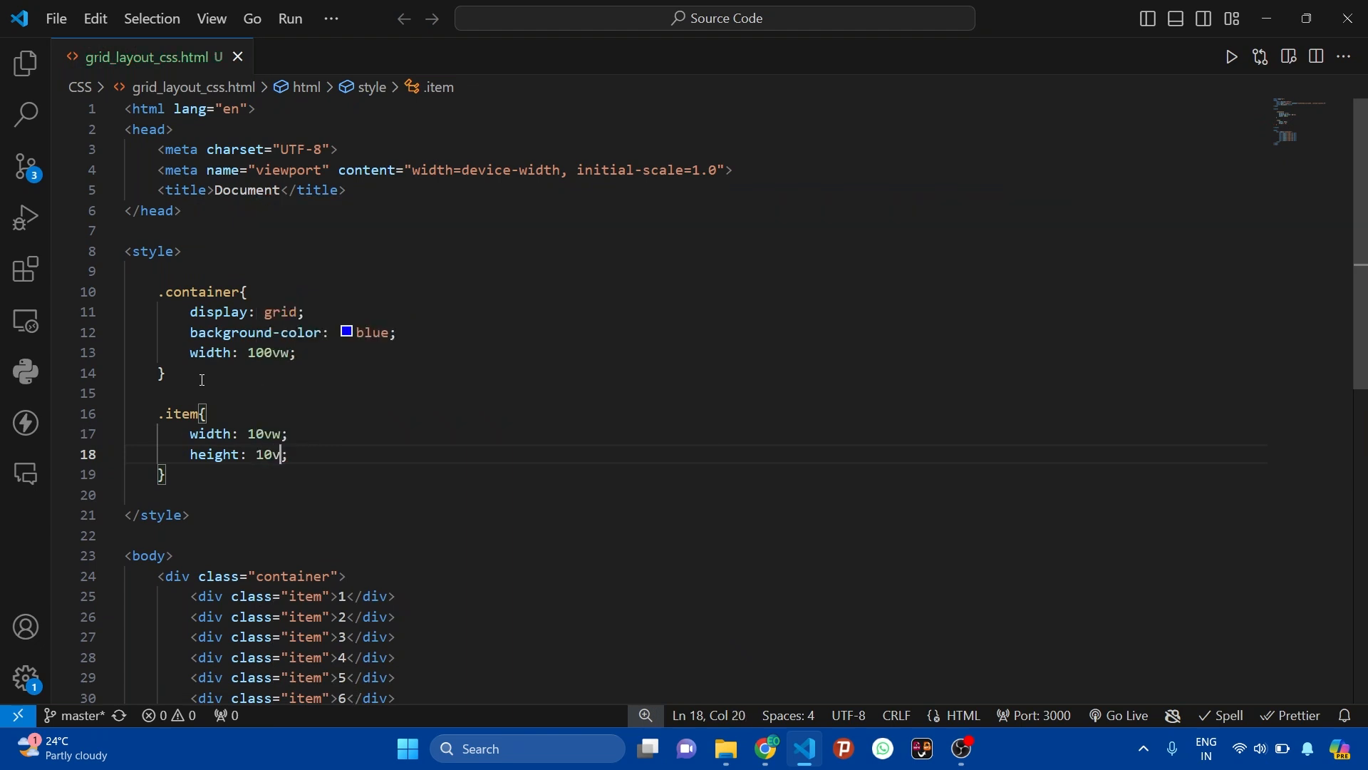
{"action": "key", "text": "Enter"}
{"action": "type", "text": "background-color: ;"}
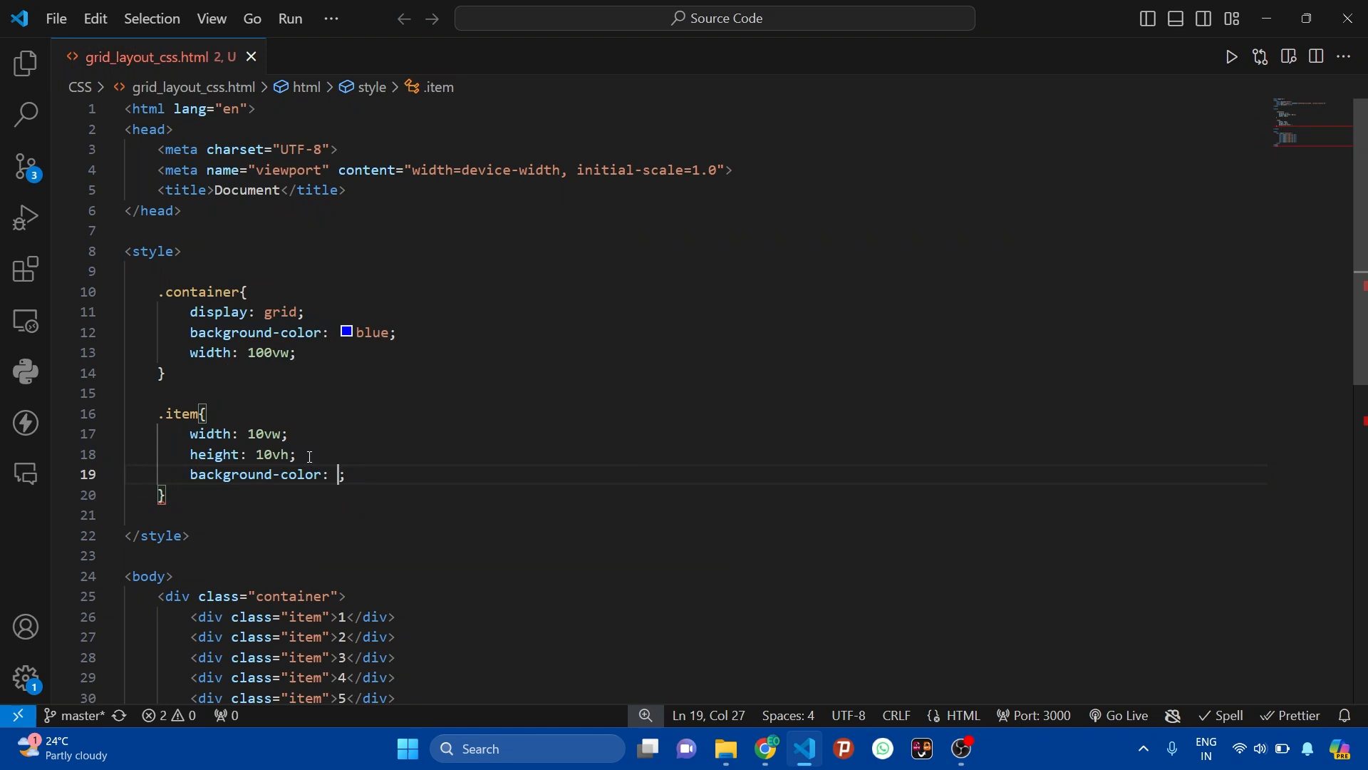
{"action": "type", "text": "red"}
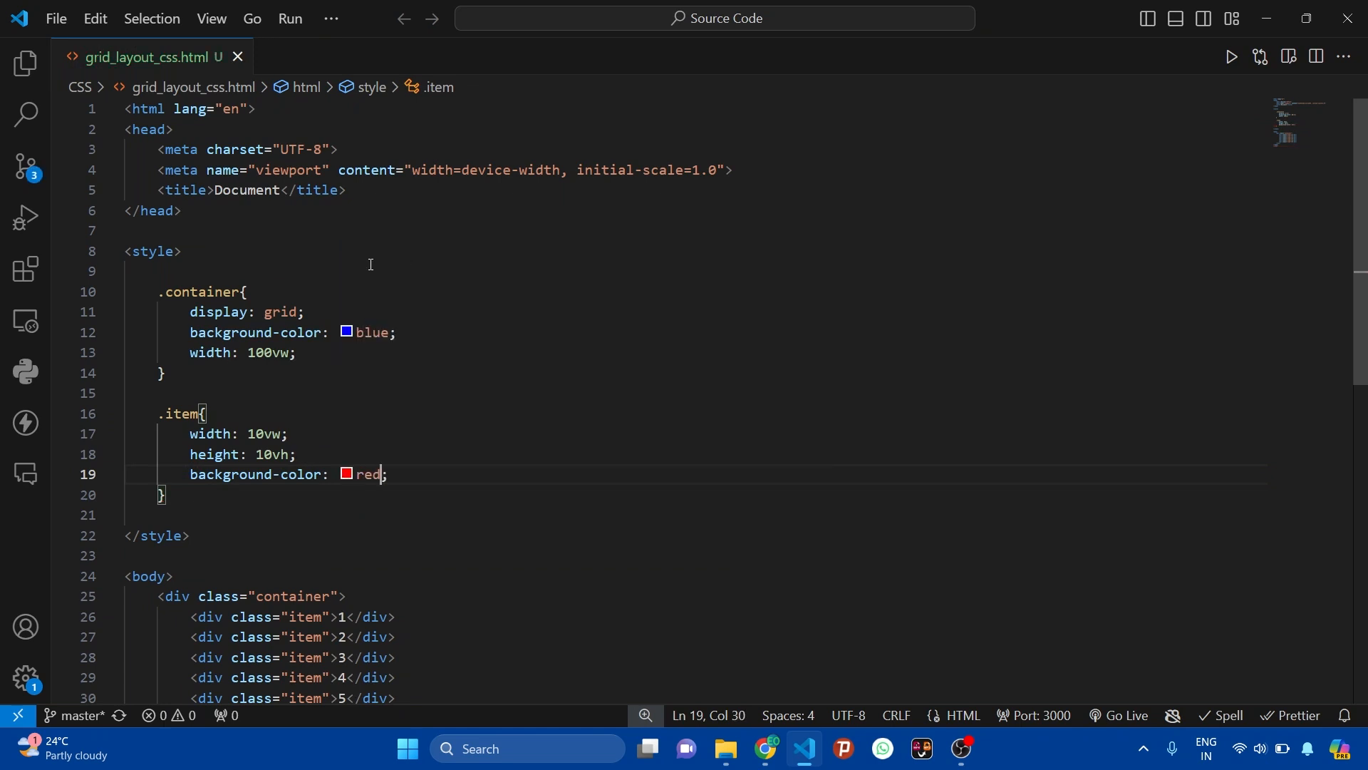
Step: Show a live preview of grid_layout_css.html beside the code
{"action": "right_click", "coordinate": [370, 264]}
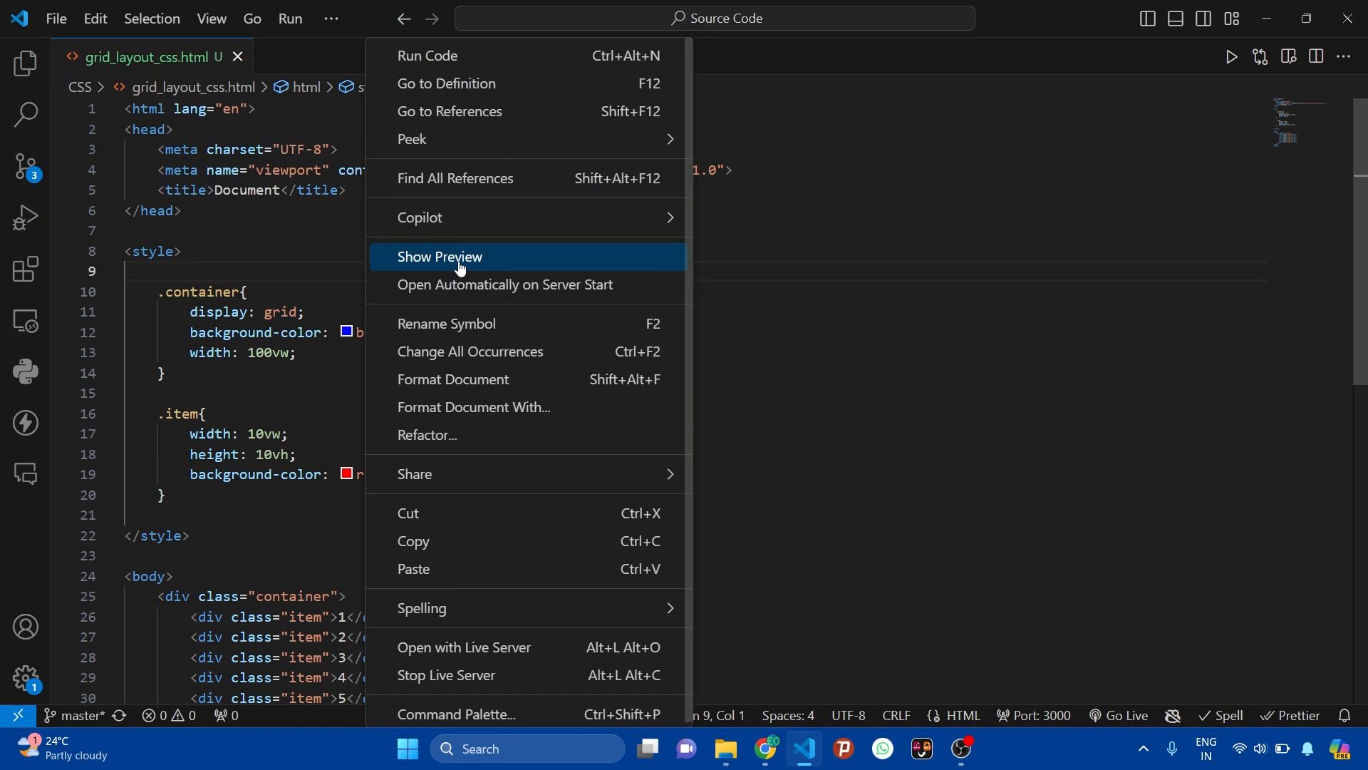
{"action": "left_click", "coordinate": [439, 256]}
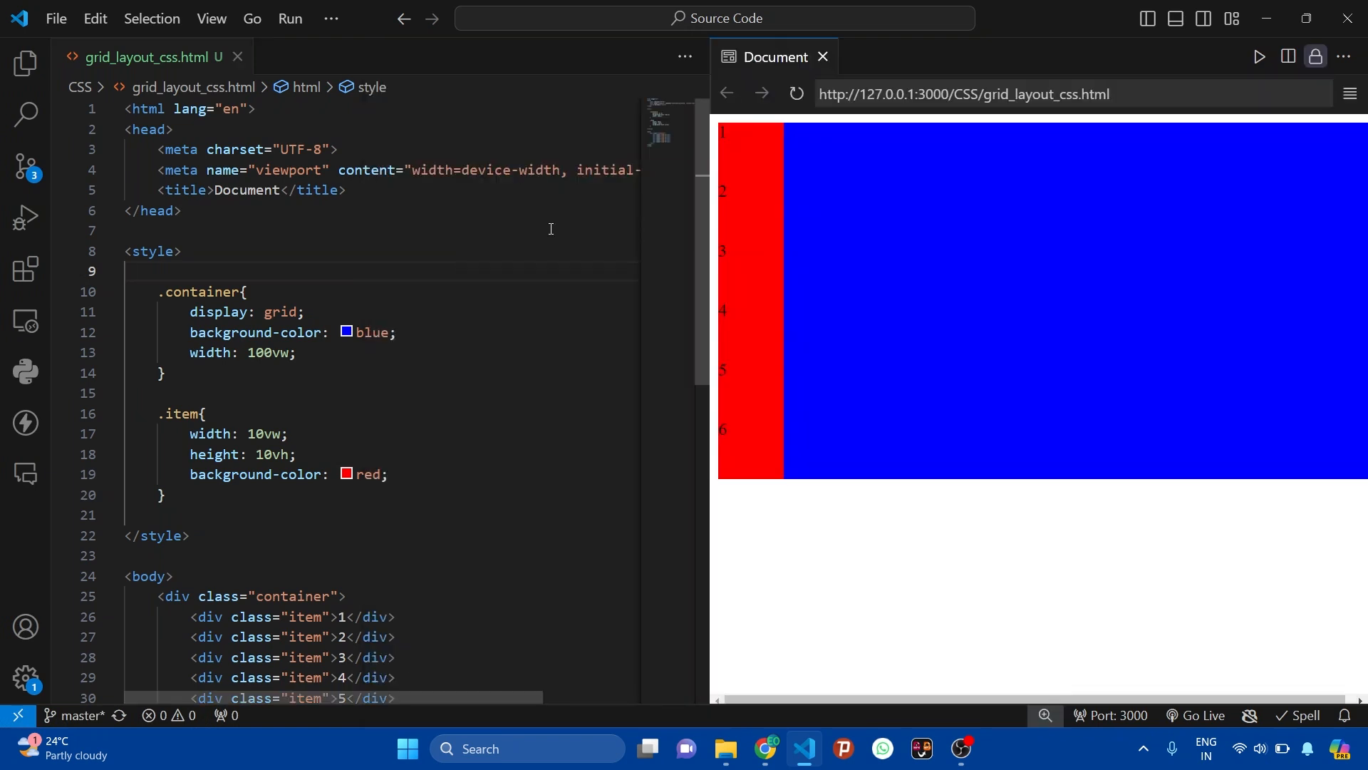
{"action": "mouse_move", "coordinate": [785, 320]}
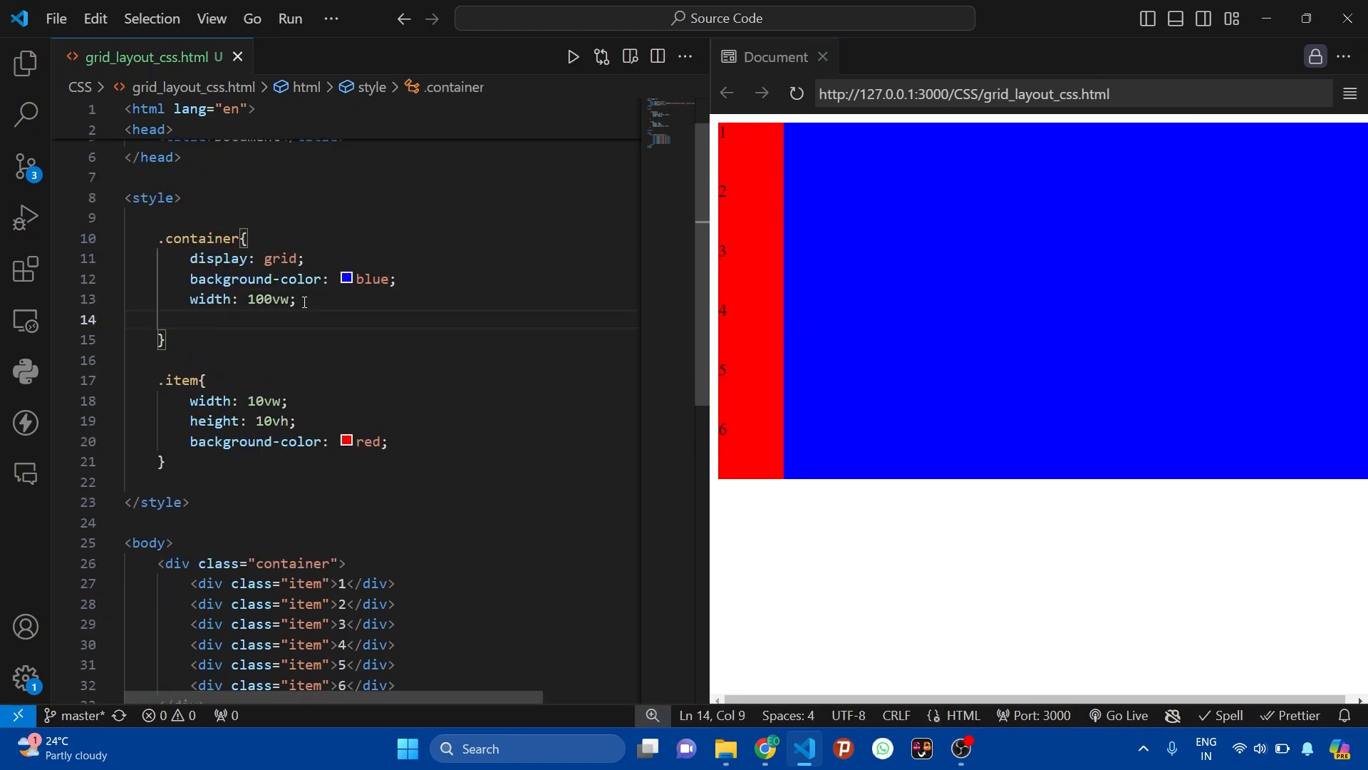
Step: Set grid-template-columns on .container to 40px 100px 150px
{"action": "type", "text": "grid-template-columns: ;"}
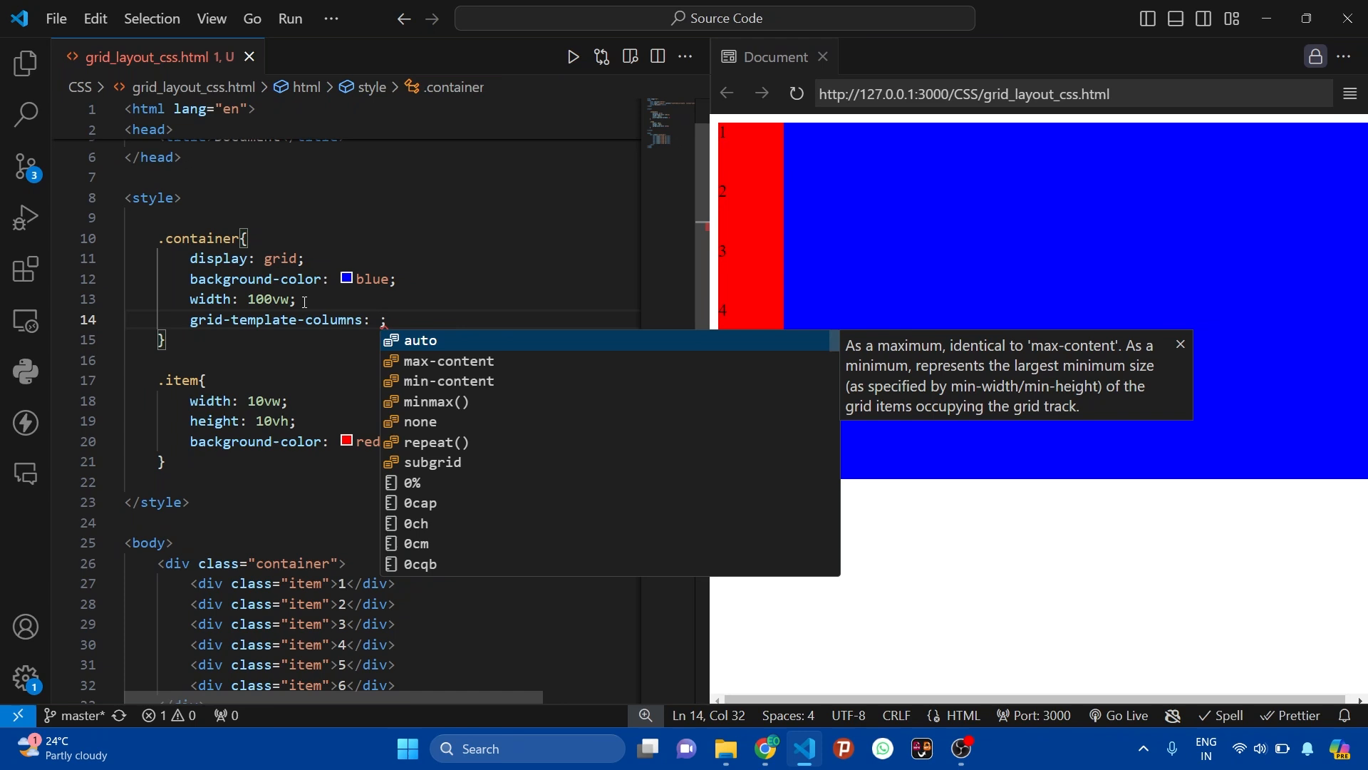
{"action": "type", "text": "40px"}
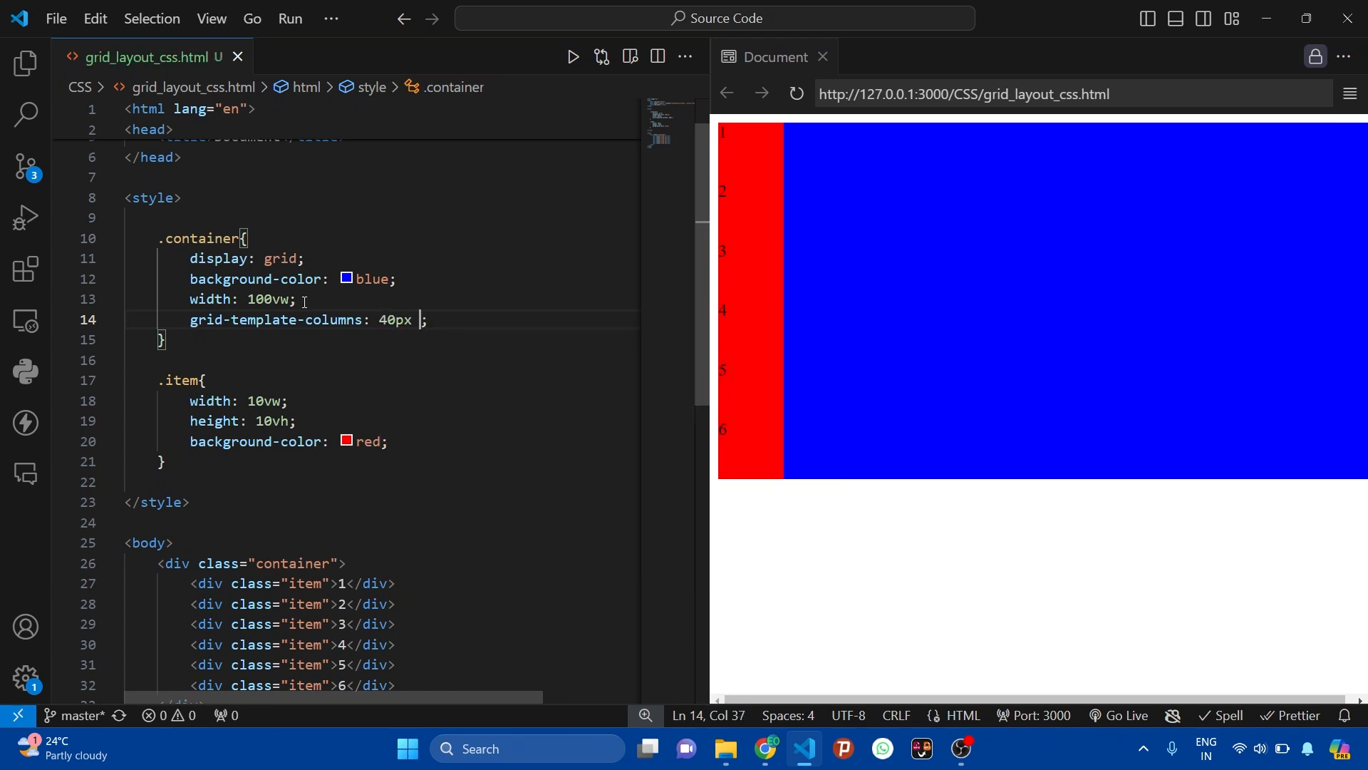
{"action": "type", "text": "6"}
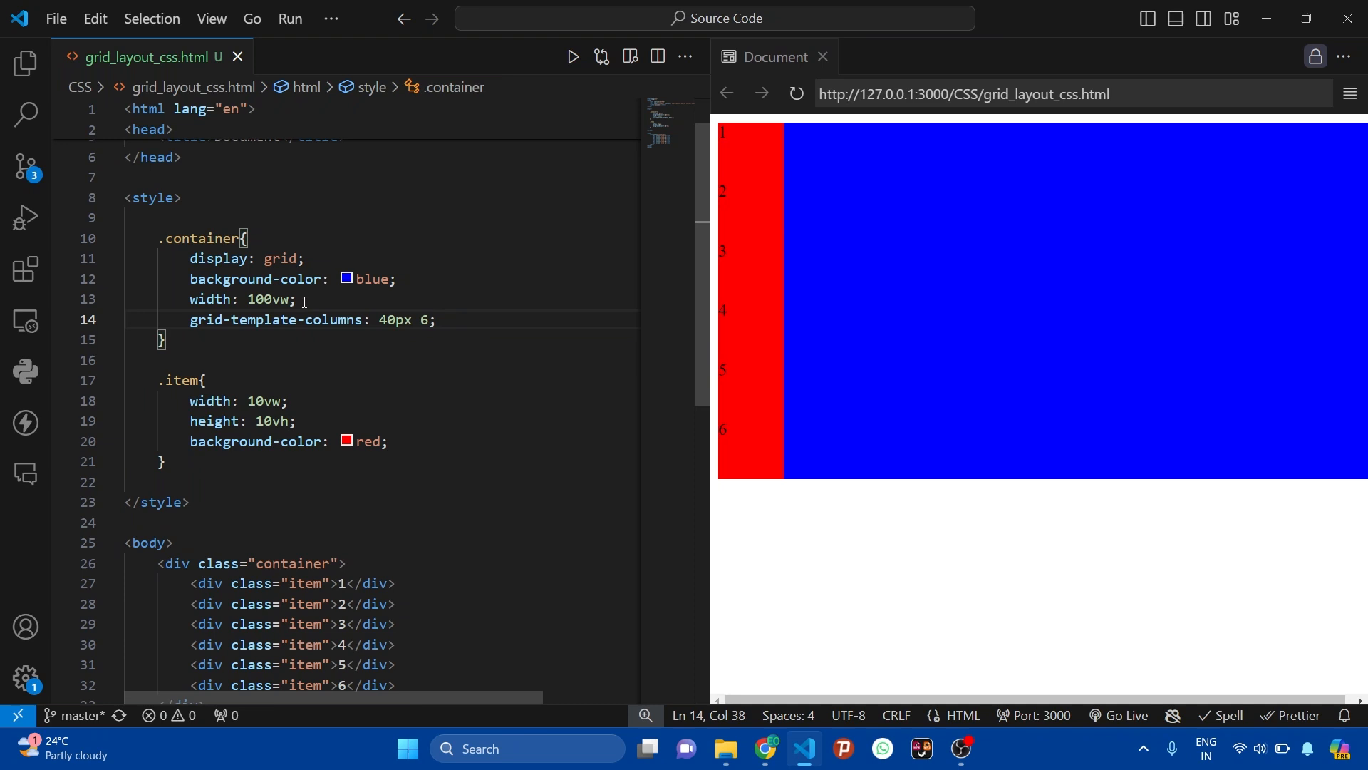
{"action": "type", "text": "100"}
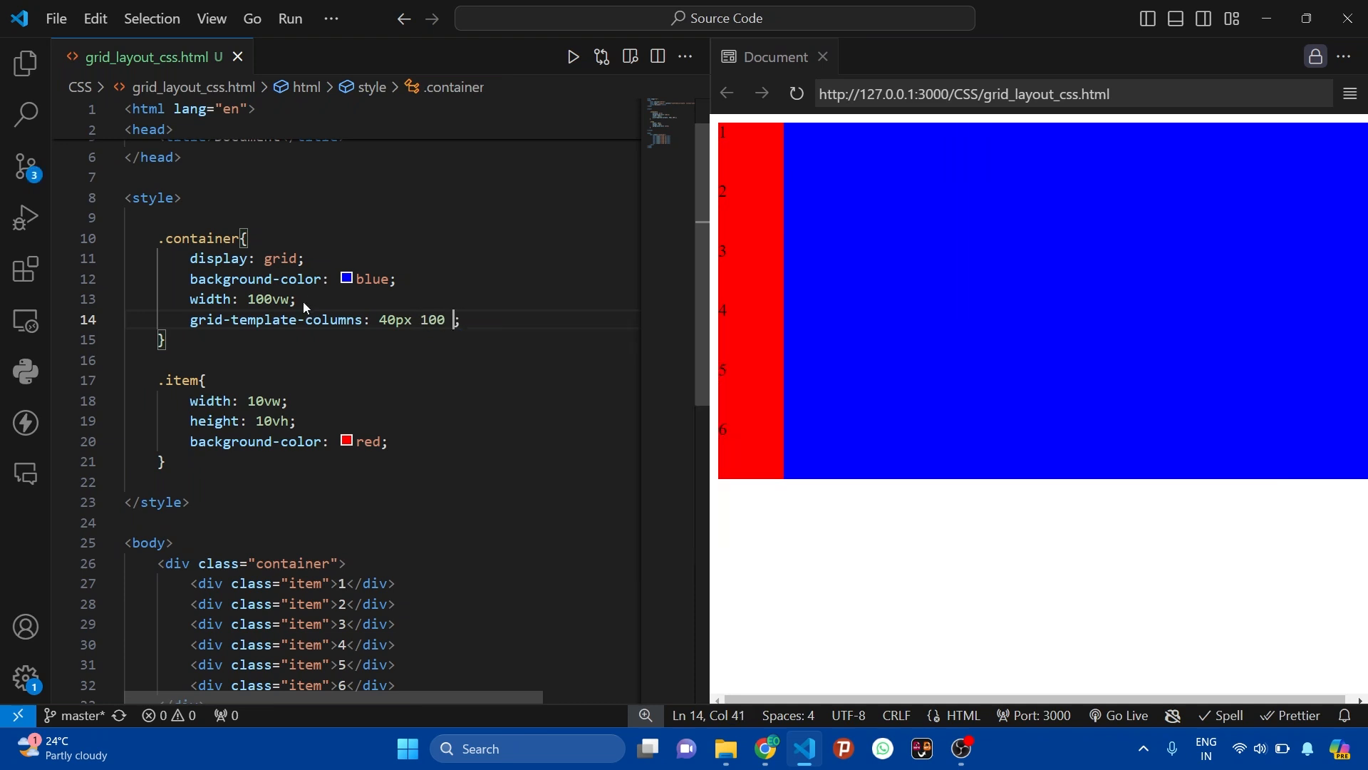
{"action": "type", "text": "px"}
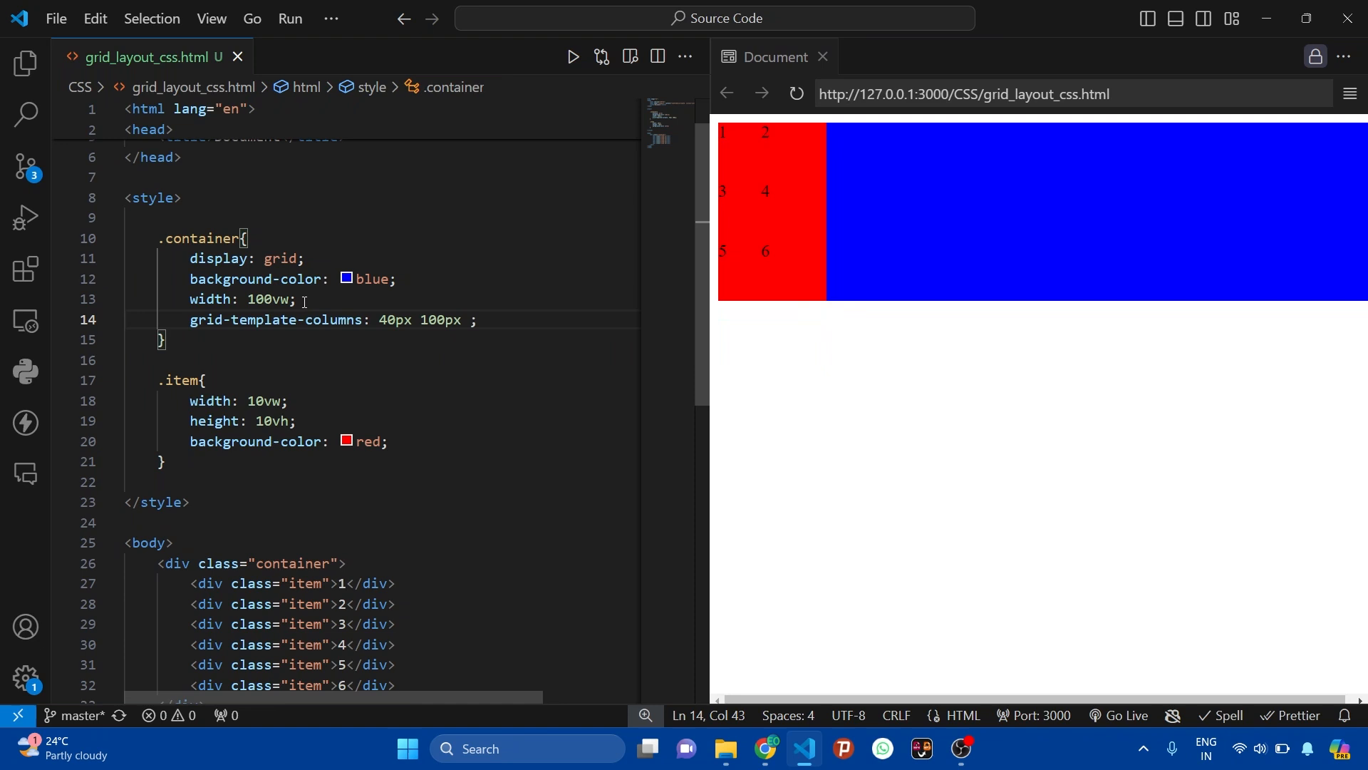
{"action": "type", "text": "150px"}
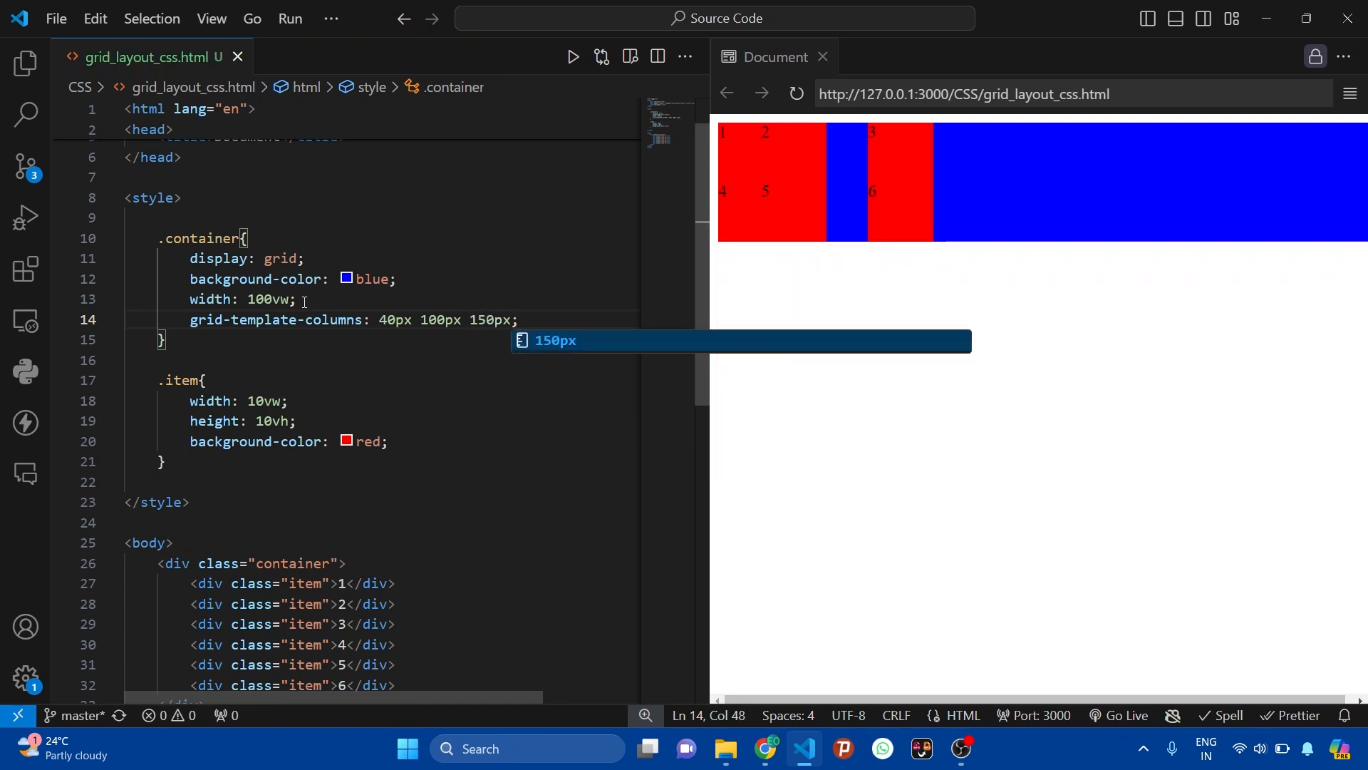
{"action": "left_click", "coordinate": [202, 380]}
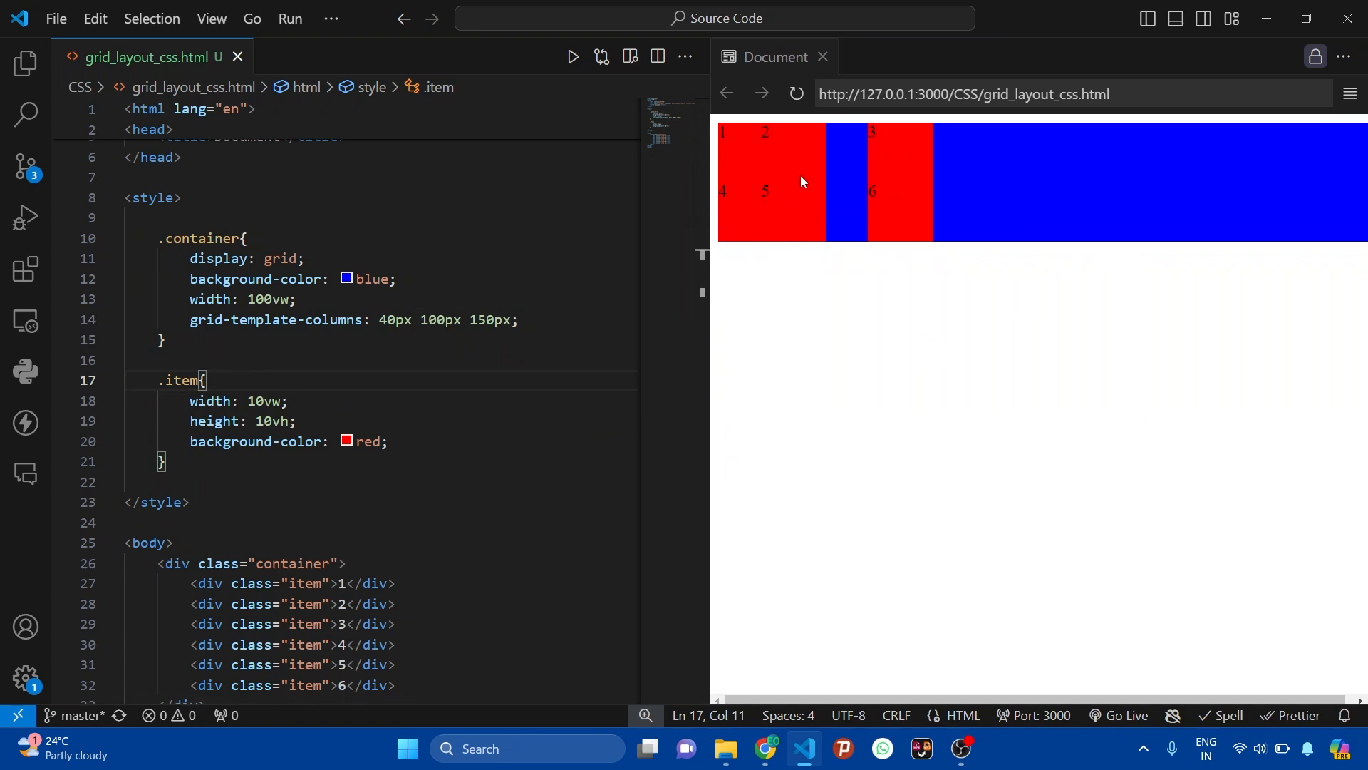
Step: Change the first column width to 100px and add gap: 10px to .container
{"action": "double_click", "coordinate": [392, 319]}
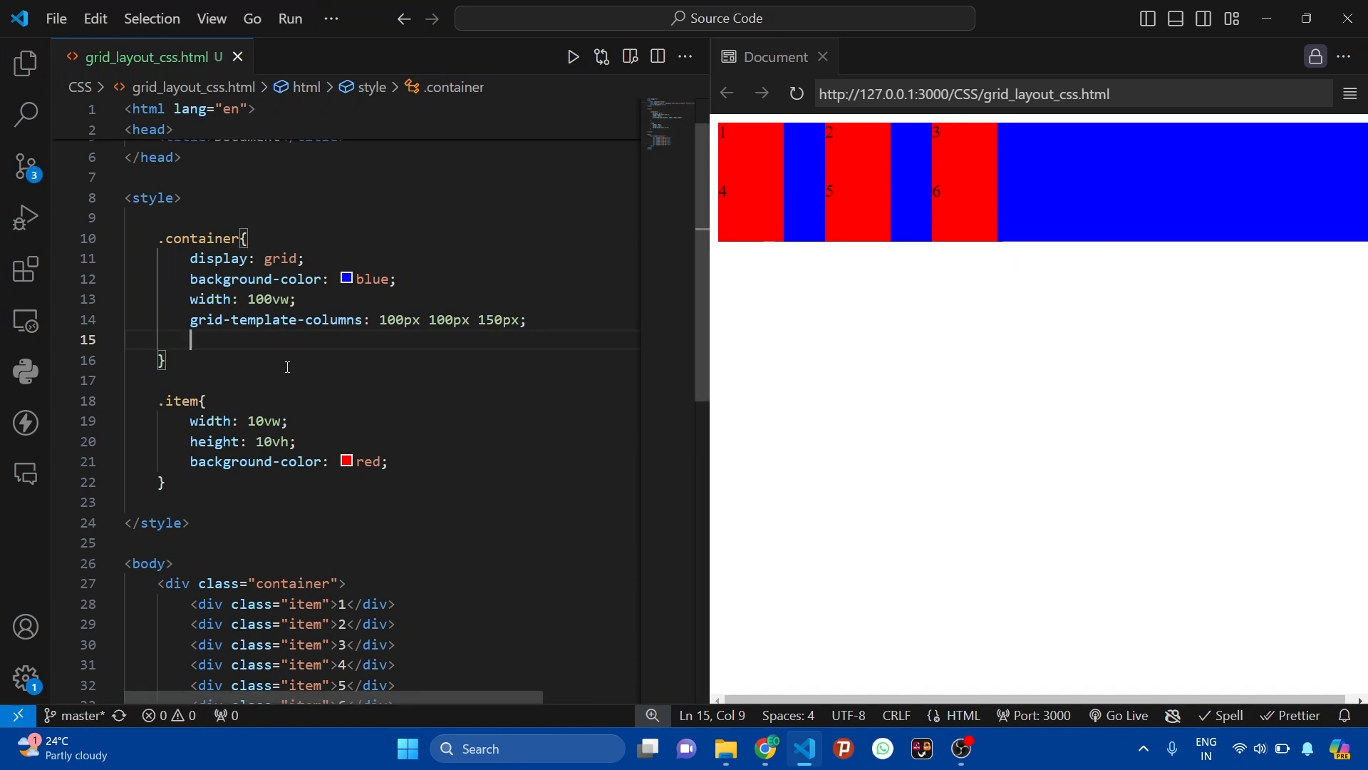
{"action": "type", "text": "gap"}
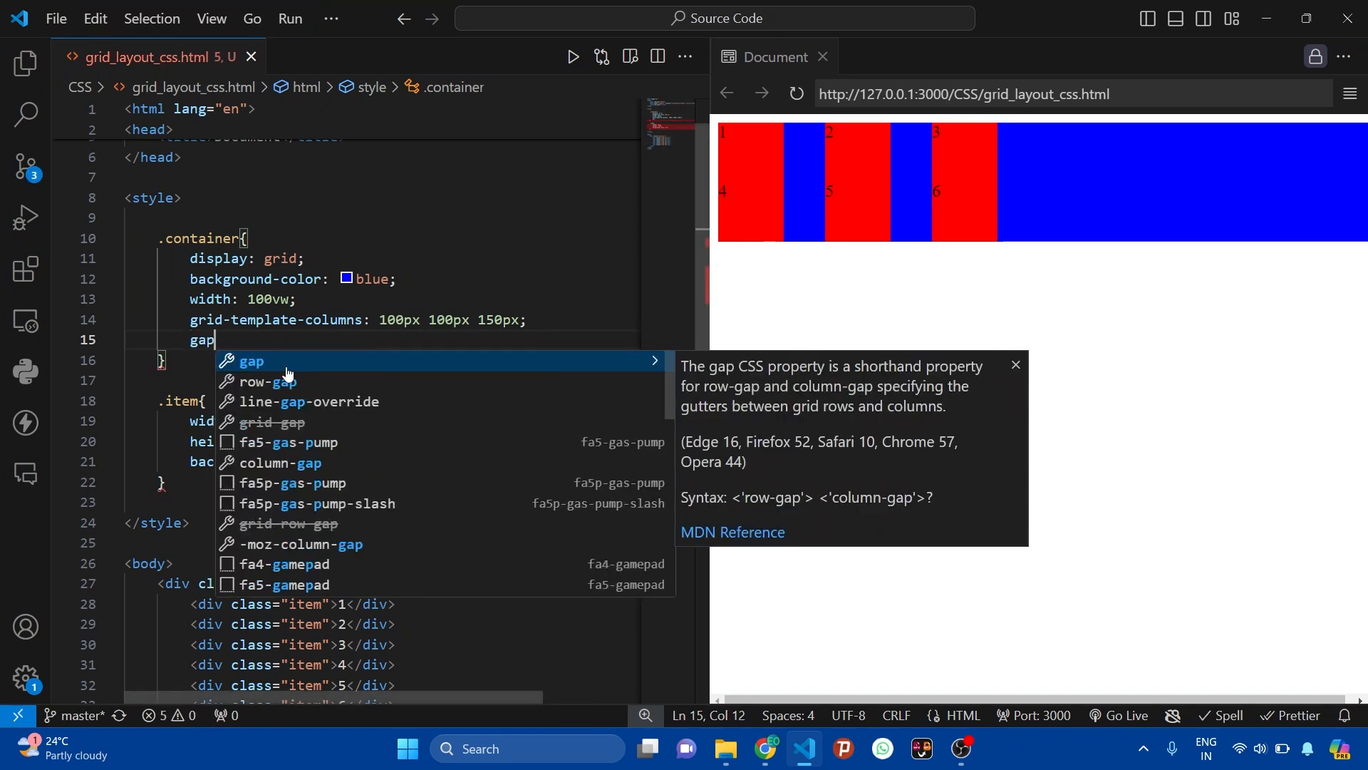
{"action": "type", "text": ": 10px;"}
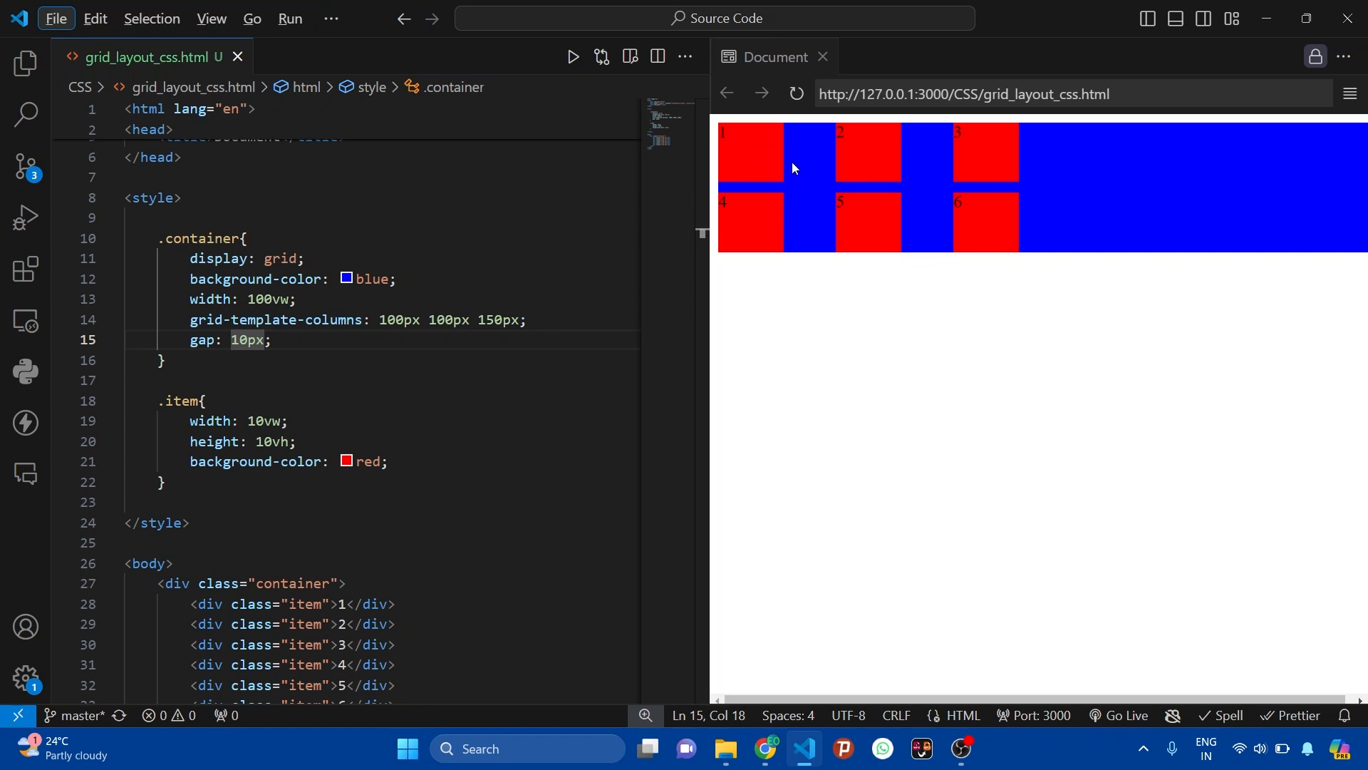
{"action": "mouse_move", "coordinate": [788, 166]}
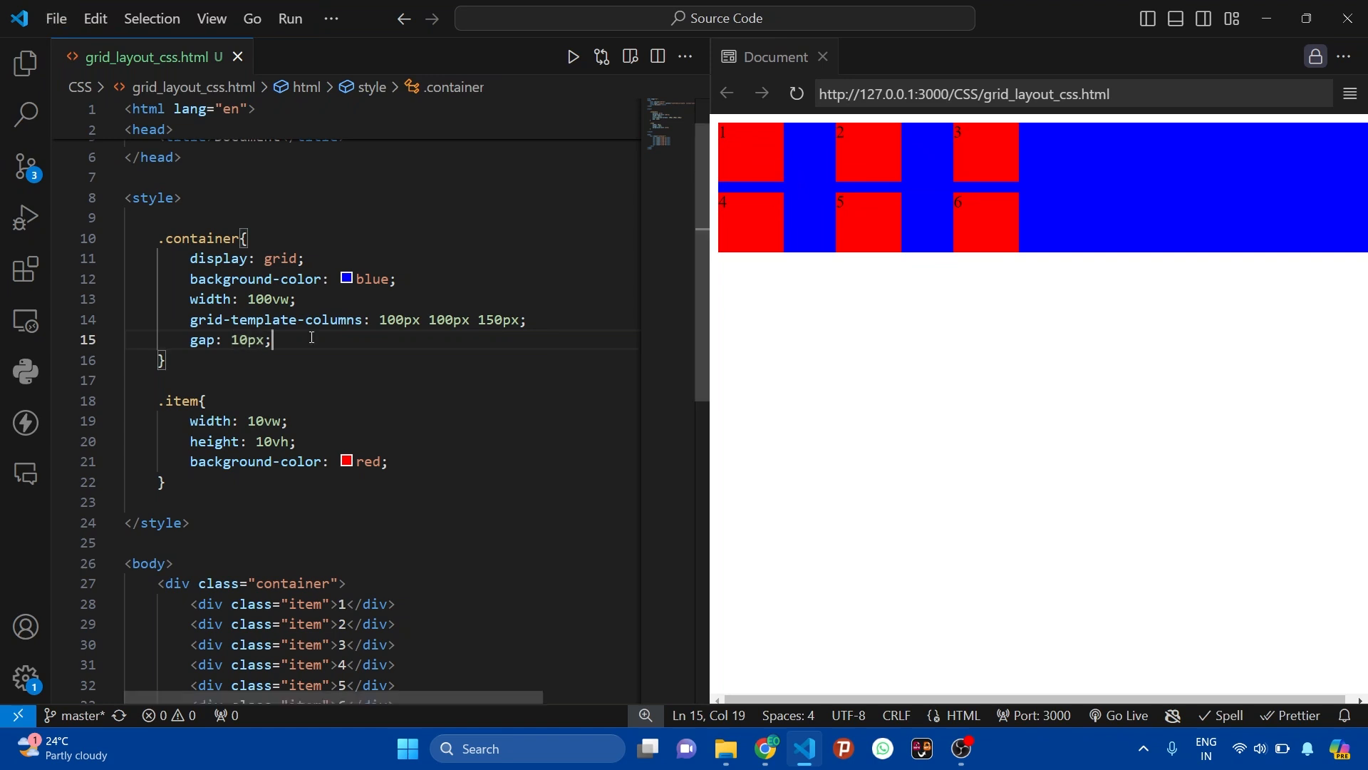
Step: Add grid-template-rows: 100px 100px 100px to the .container rule
{"action": "key", "text": "enter"}
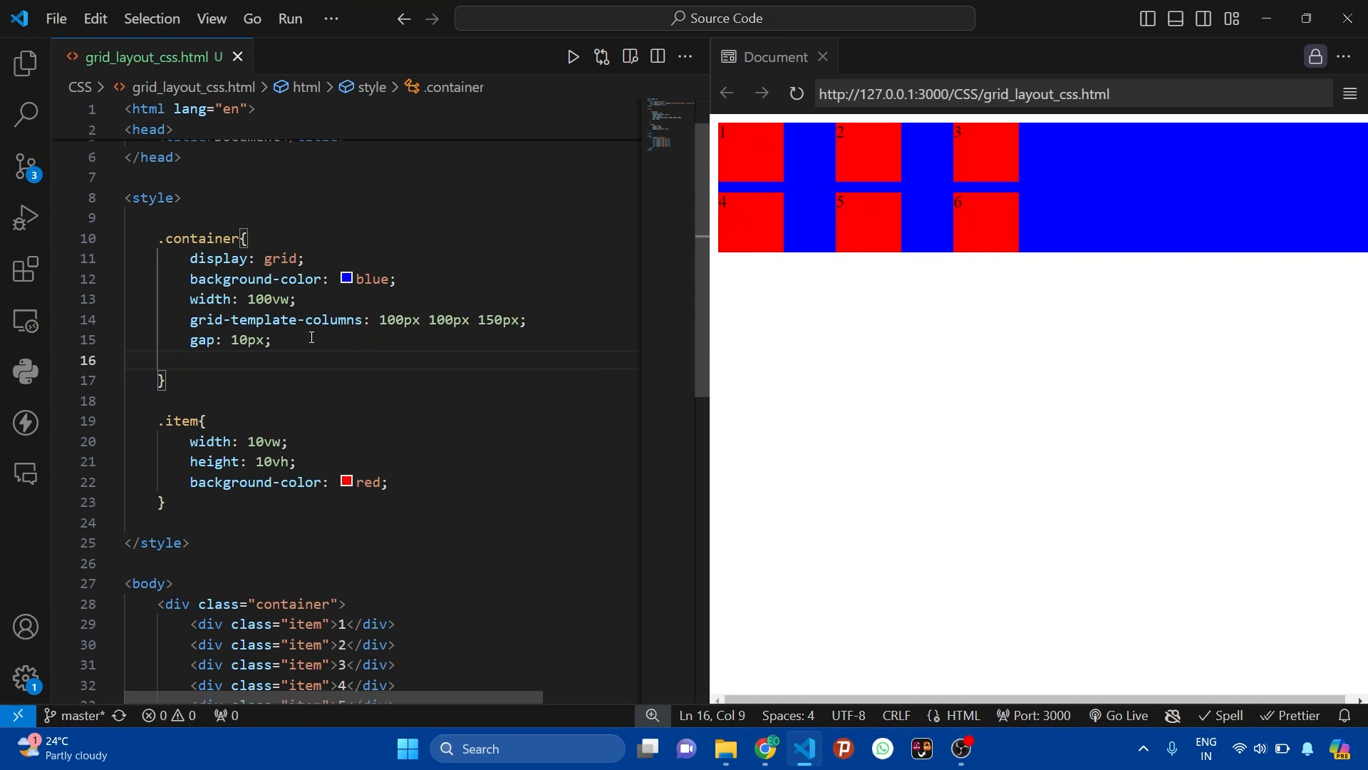
{"action": "type", "text": "grid-template-rows: ;"}
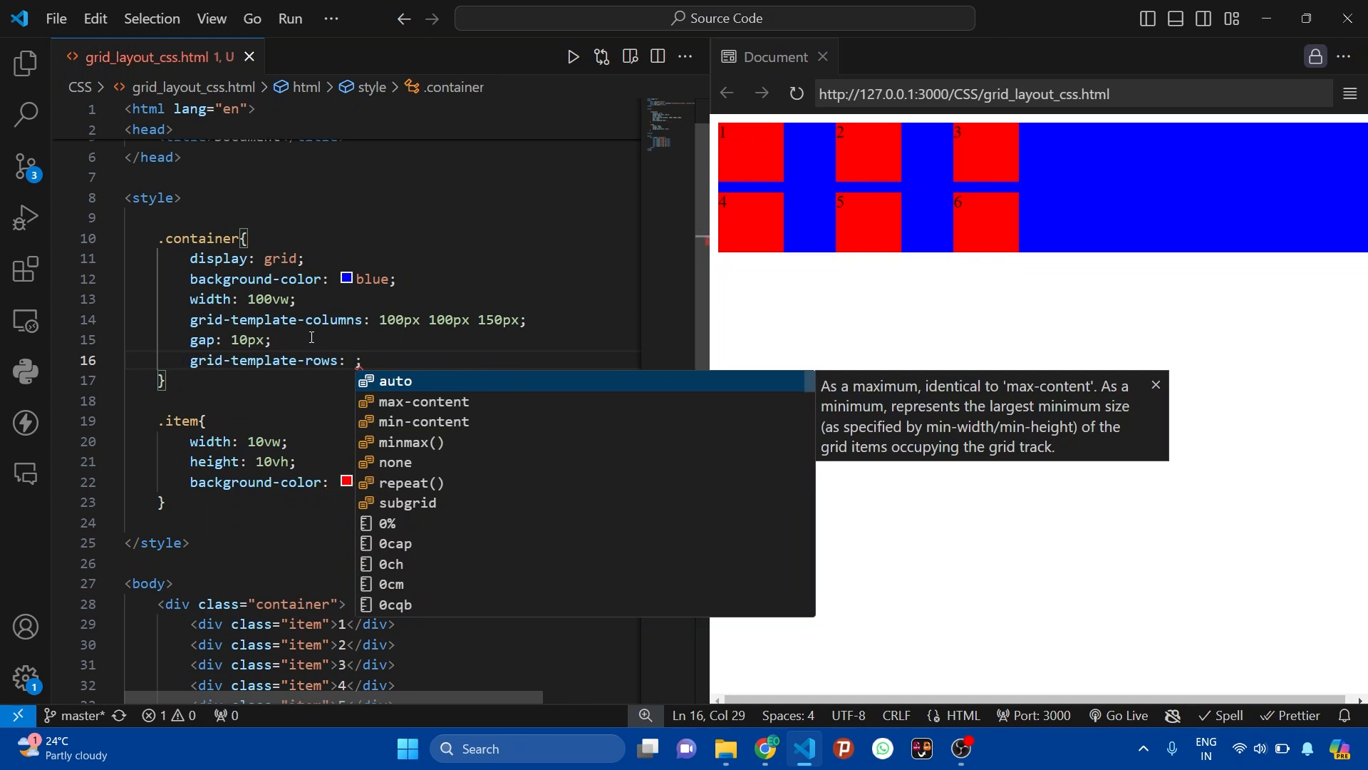
{"action": "type", "text": "100px"}
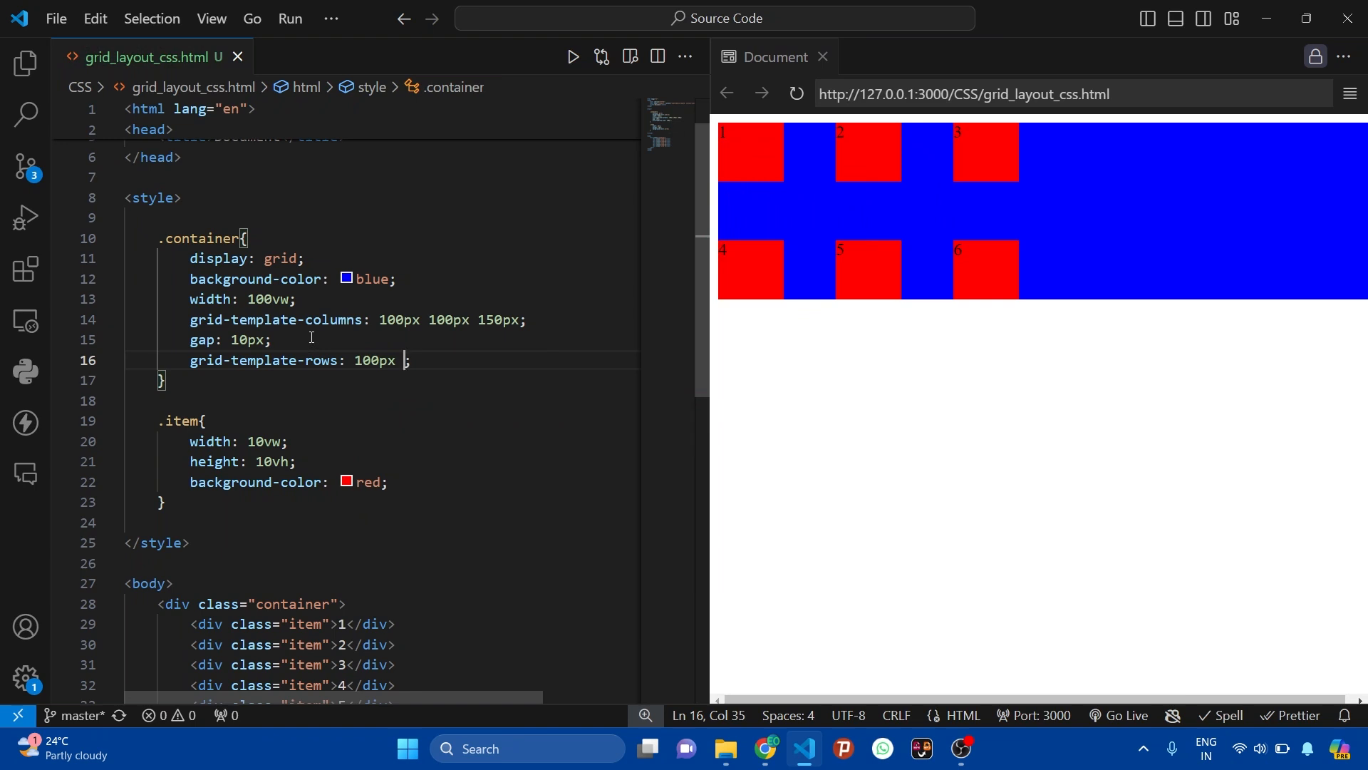
{"action": "type", "text": "100px 100px"}
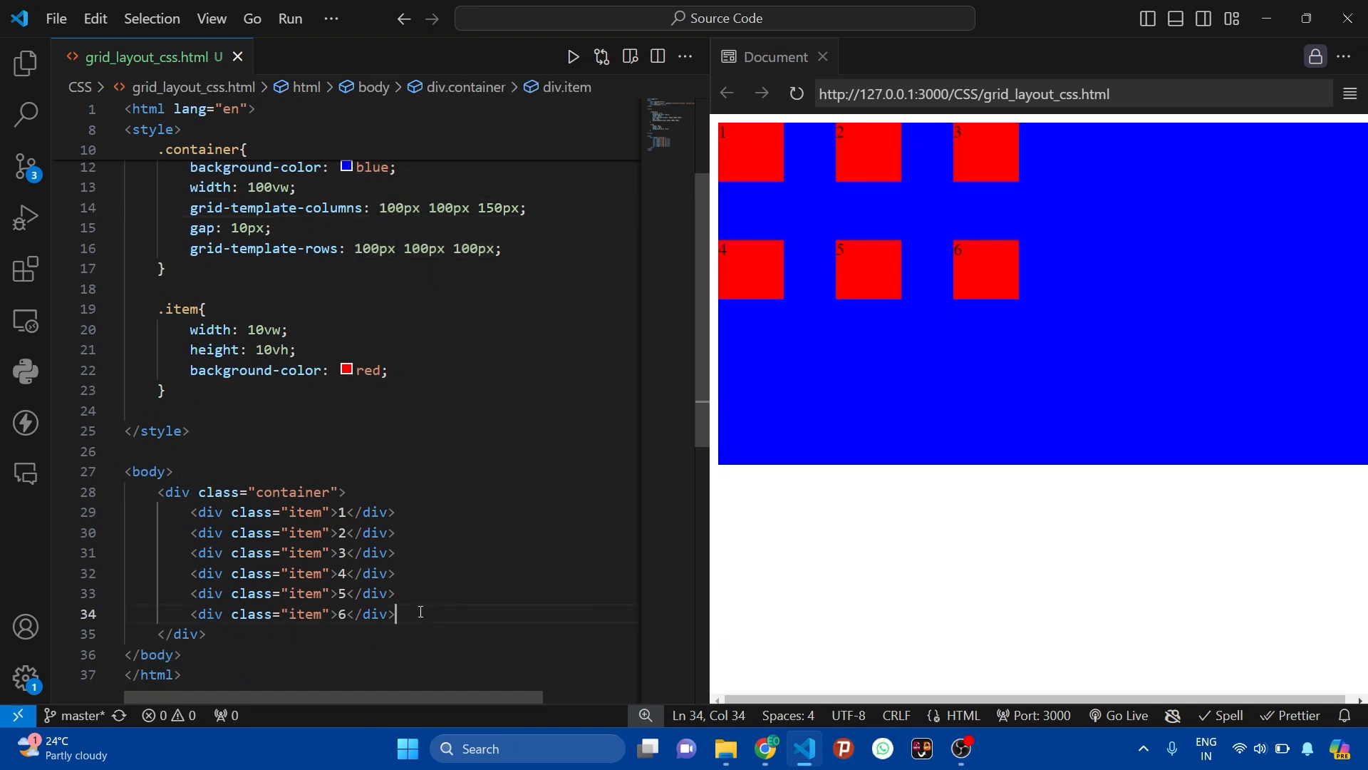
Step: Insert <div class="item">6</div> after the last item in the container
{"action": "type", "text": "<div class=\"item\">6</div>"}
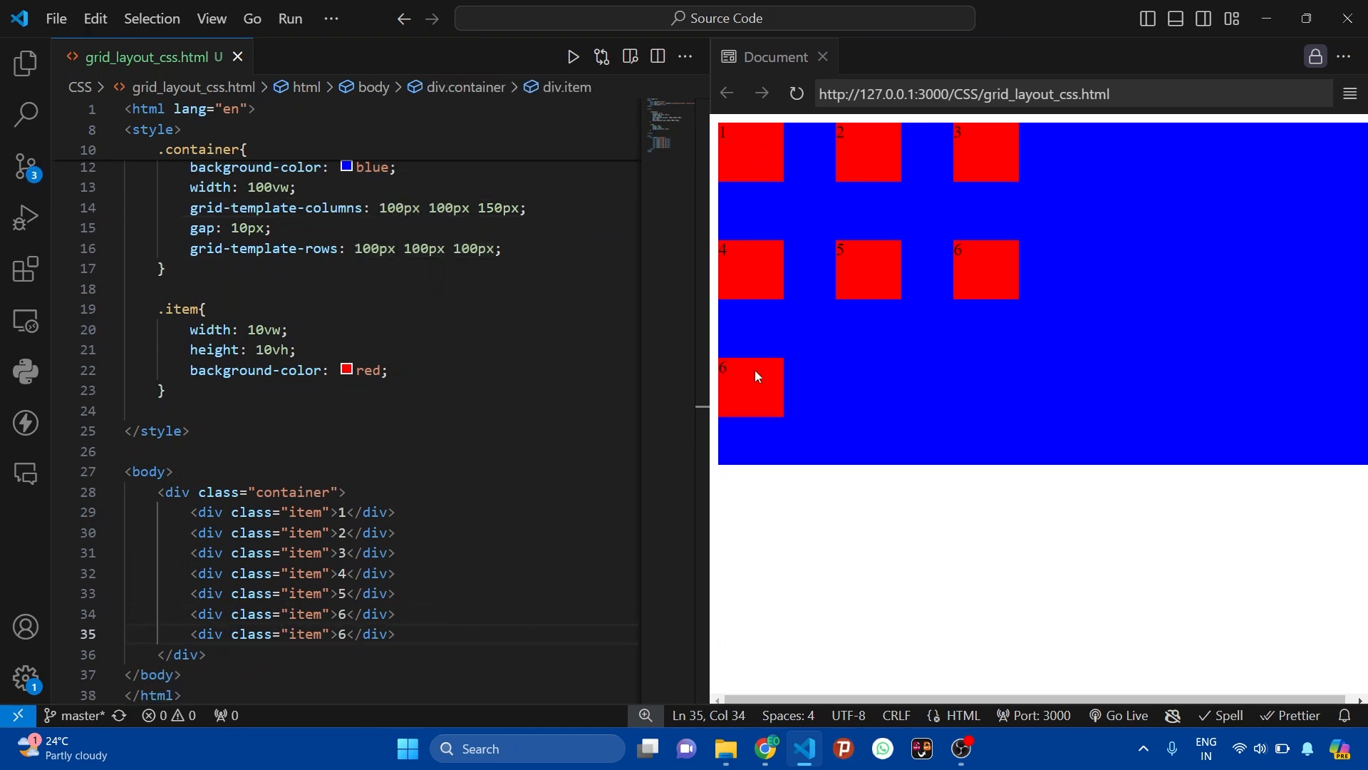
{"action": "mouse_move", "coordinate": [792, 354]}
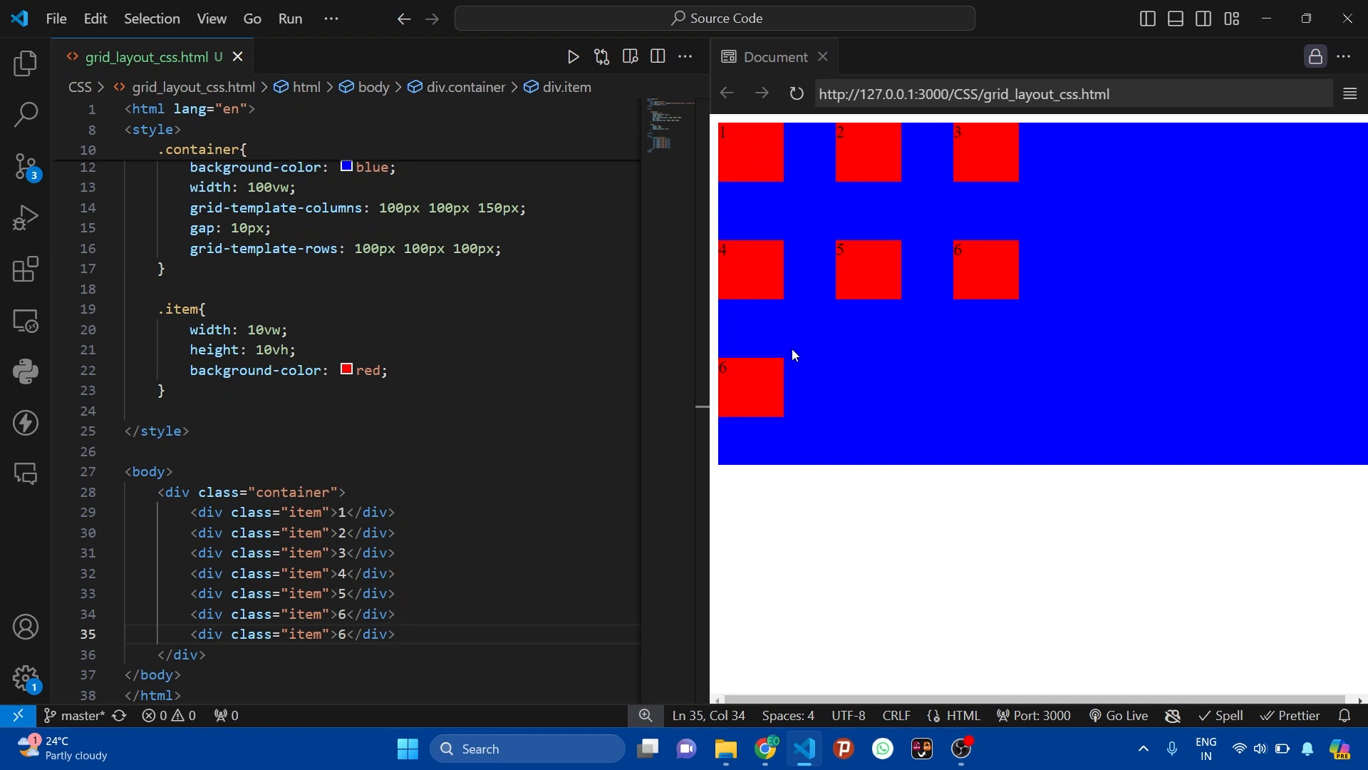
{"action": "mouse_move", "coordinate": [903, 357]}
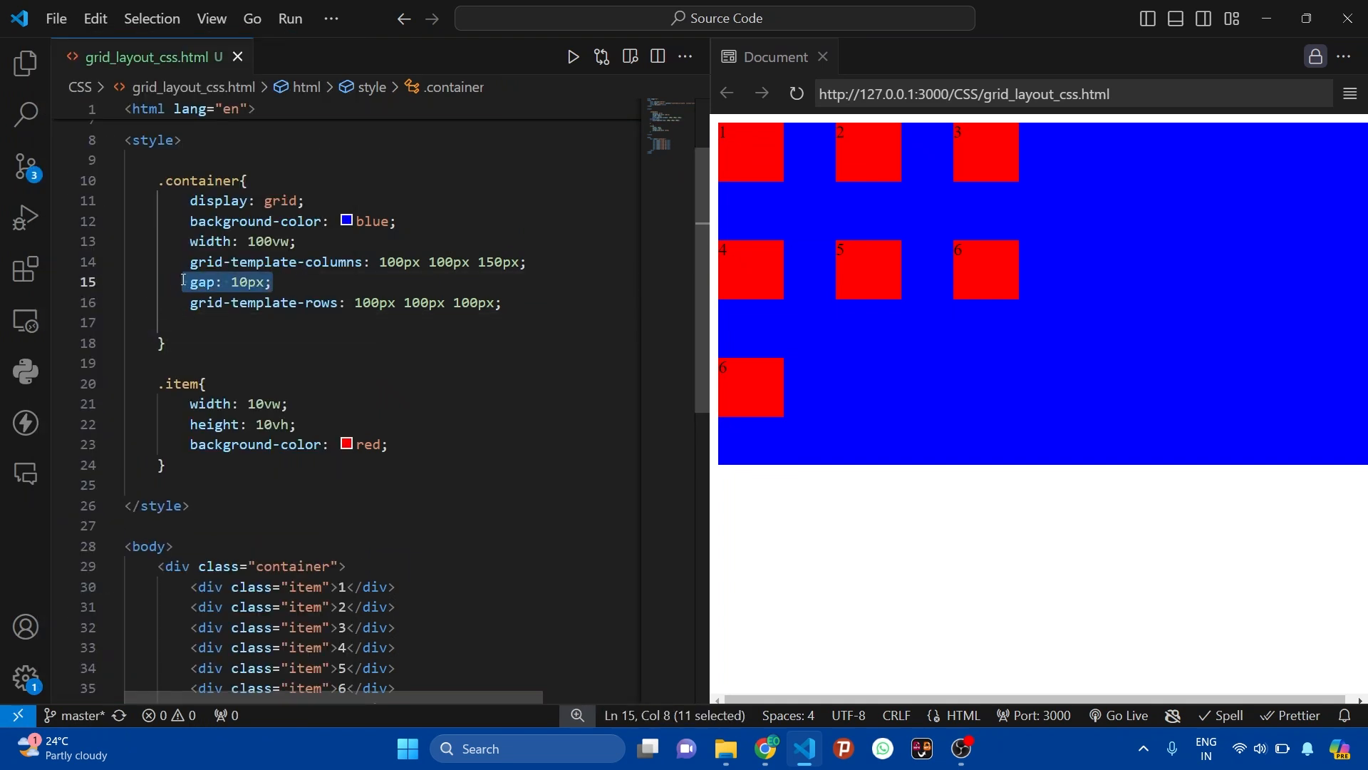
Step: Swap gap: 10px for column-gap: 50px, then type row-gap: 10
{"action": "key", "text": "Delete"}
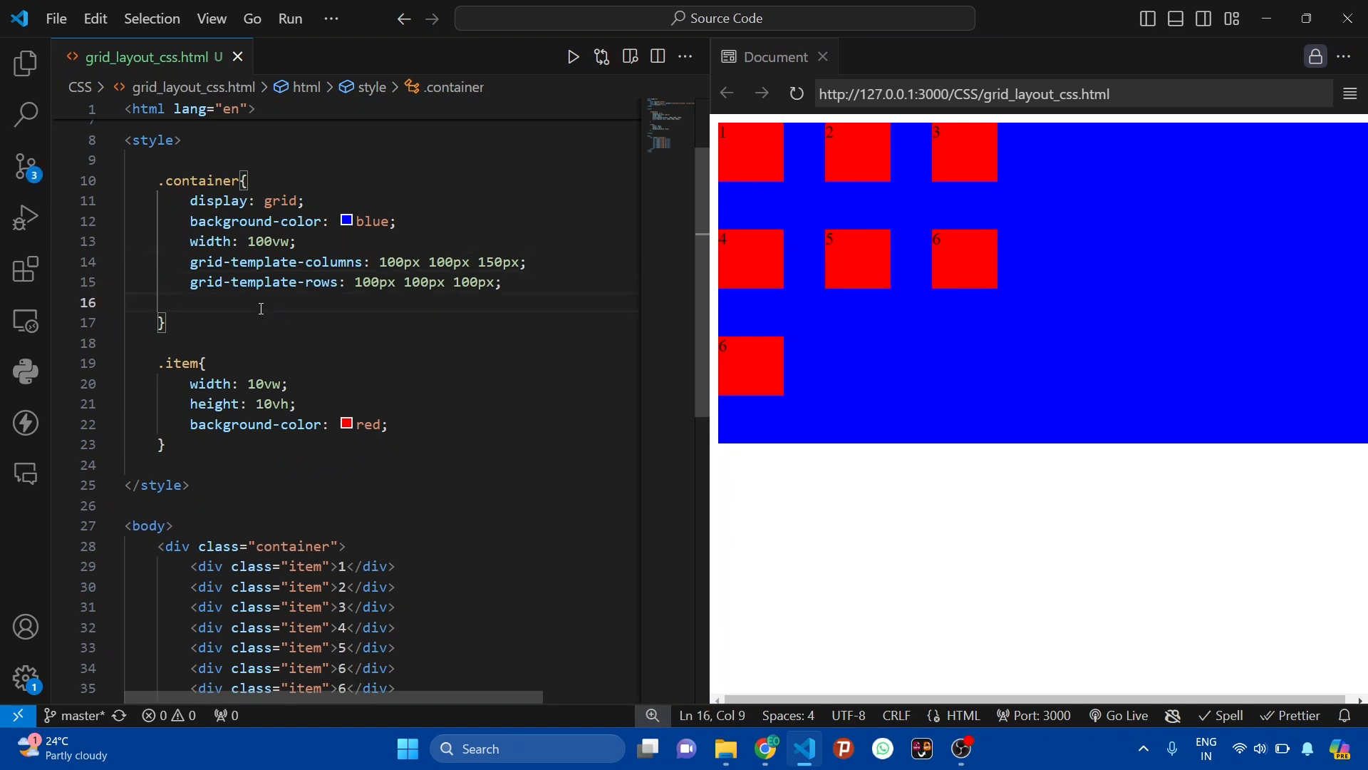
{"action": "type", "text": "colg"}
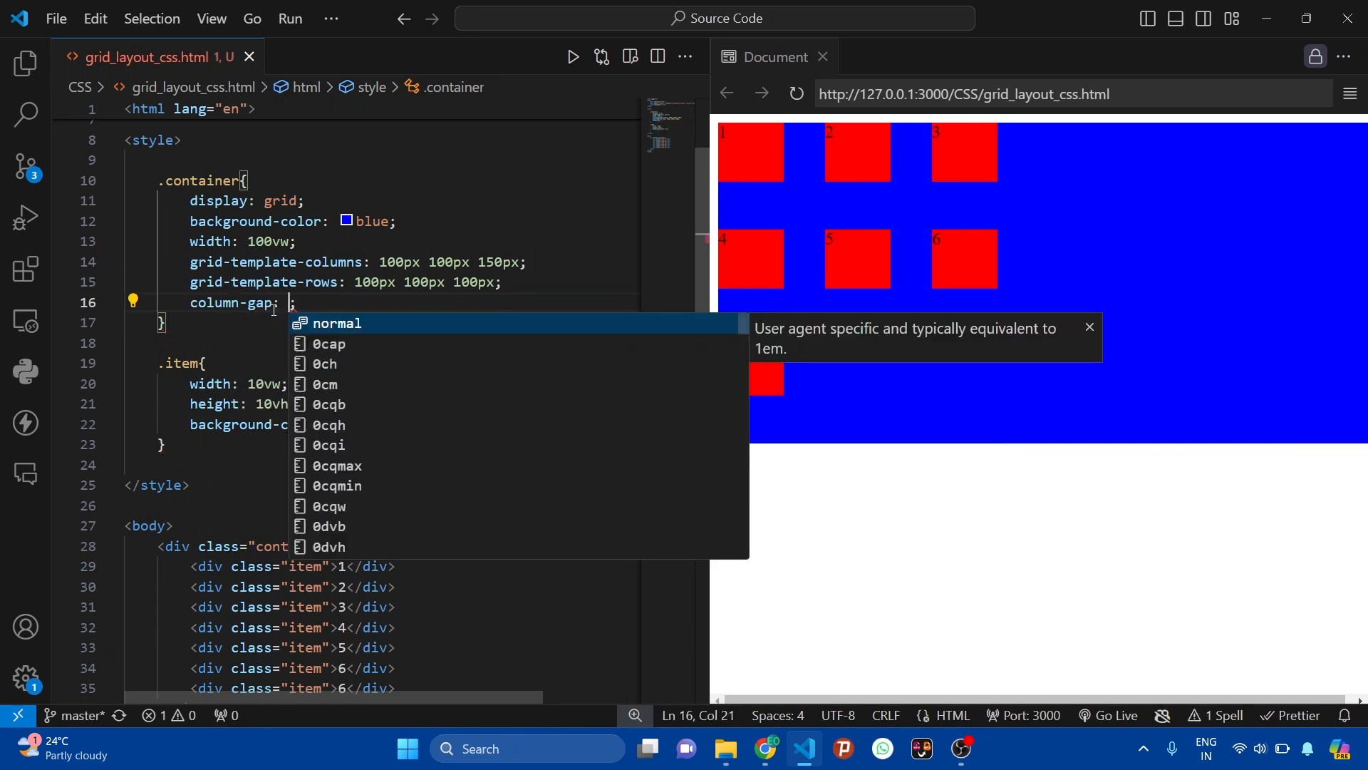
{"action": "type", "text": "50px"}
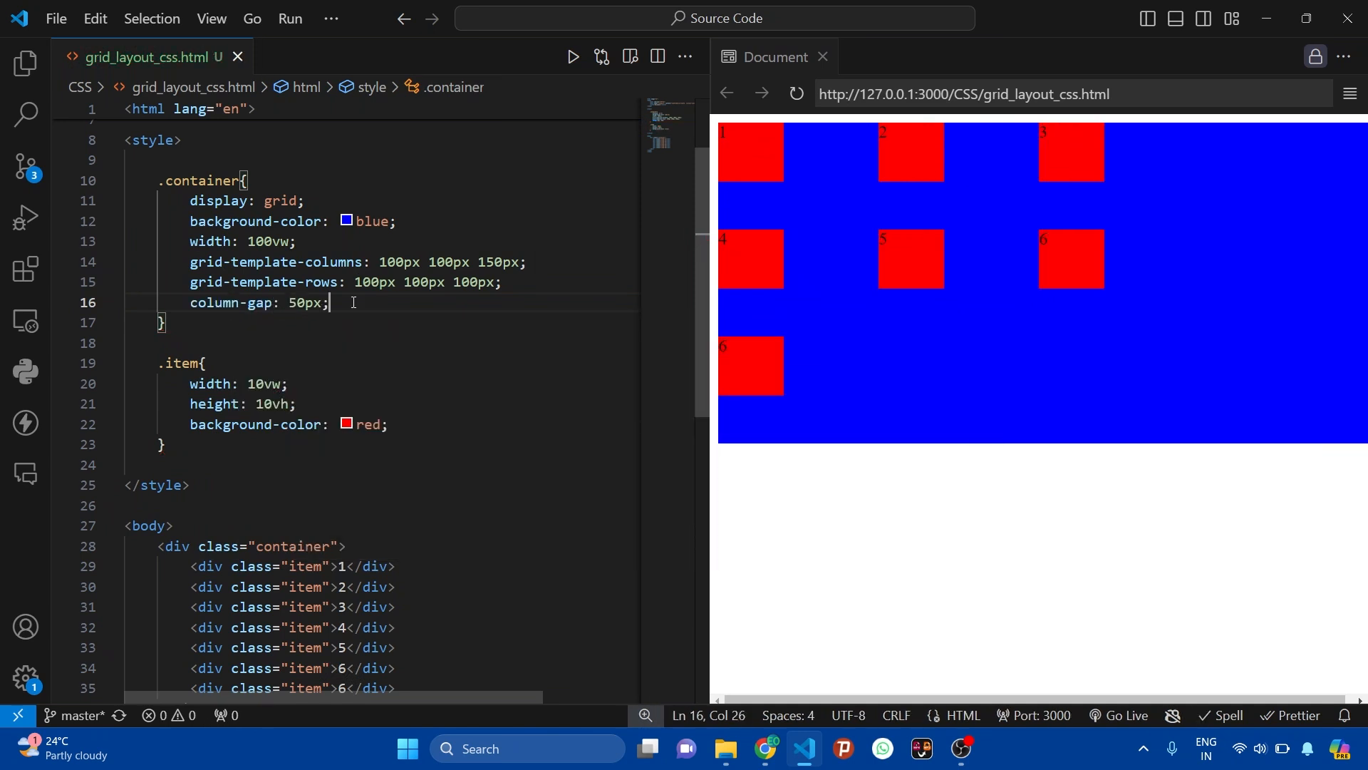
{"action": "type", "text": "row-gap: 10"}
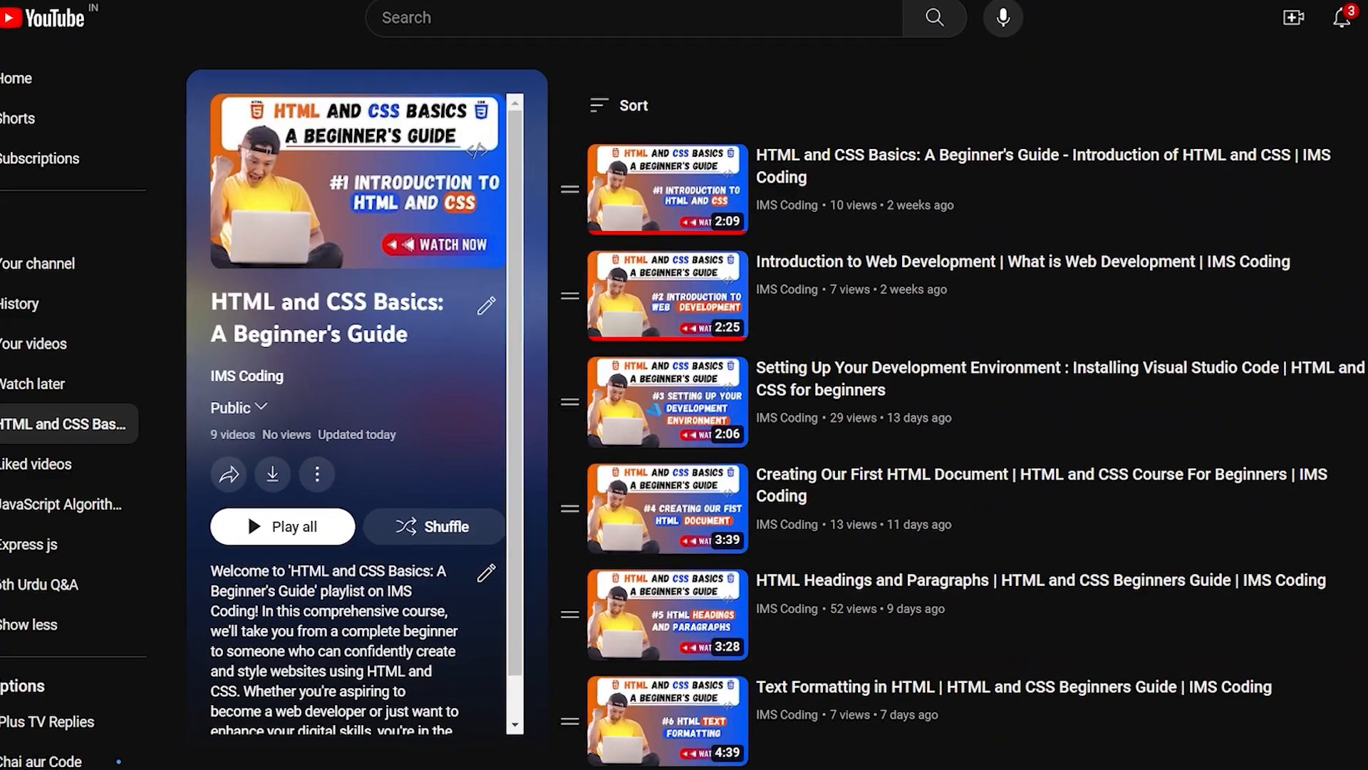
Step: Scroll the HTML and CSS Basics playlist down to its lessons, from the introduction to Text Formatting
{"action": "scroll", "scroll_direction": "down", "scroll_amount": 3}
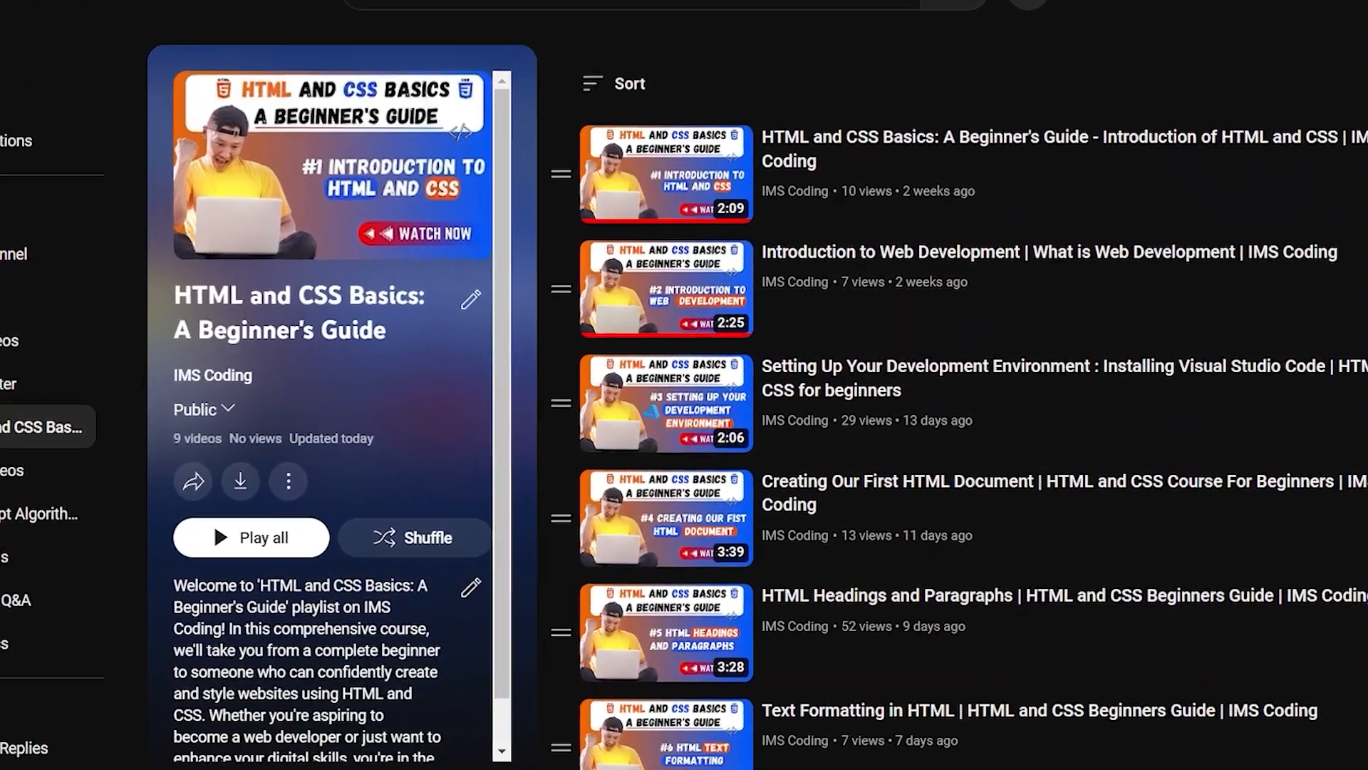